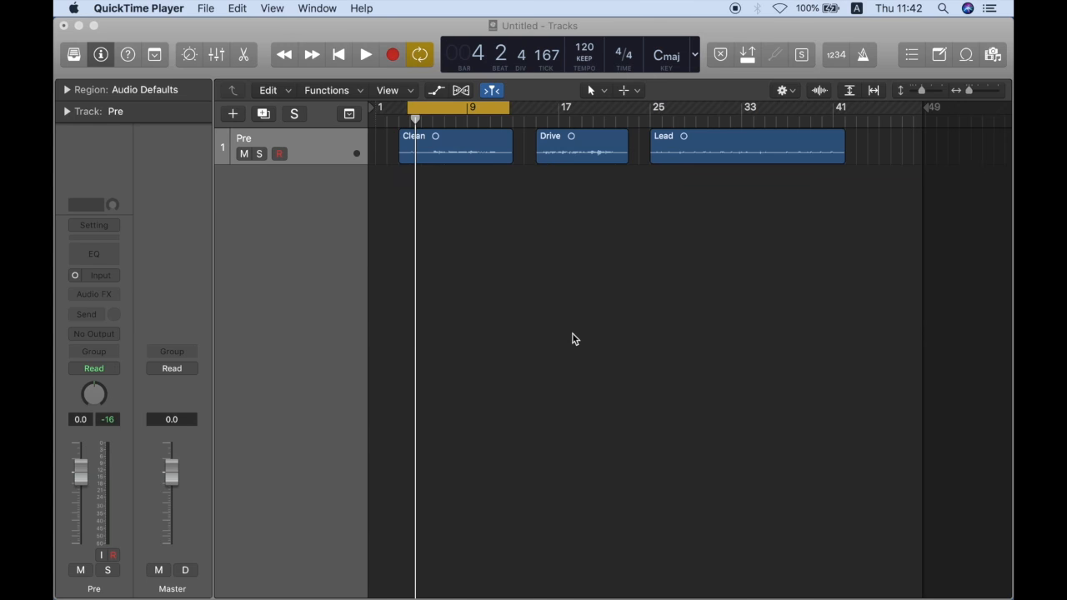
mouse_move(483, 207)
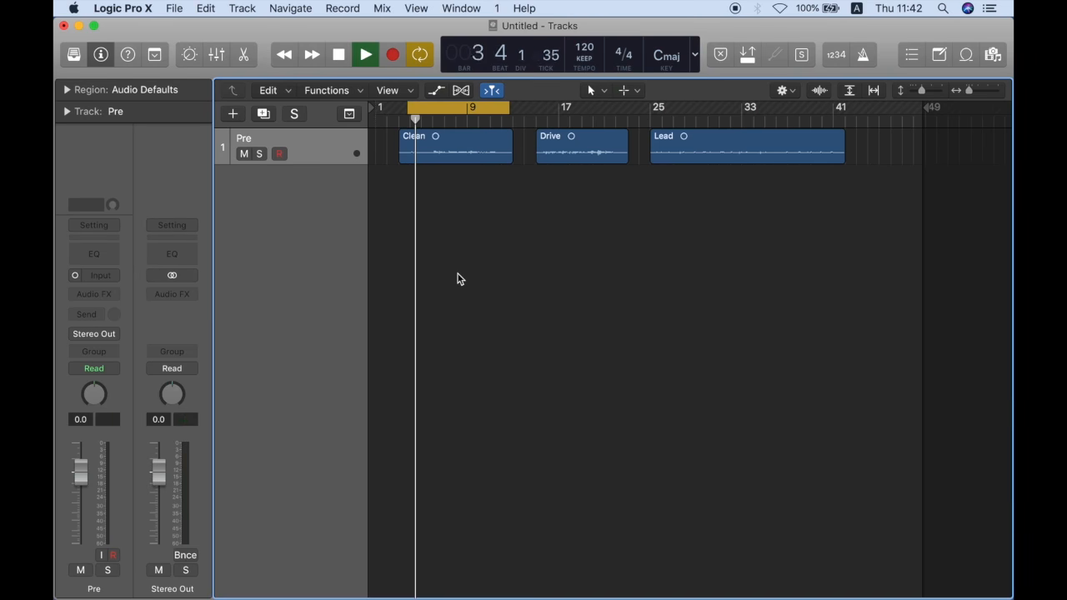
Stop playback and route the Pre channel's sends to Bus 1 and Bus 2, creating Aux 1 and Aux 2.
left_click(363, 53)
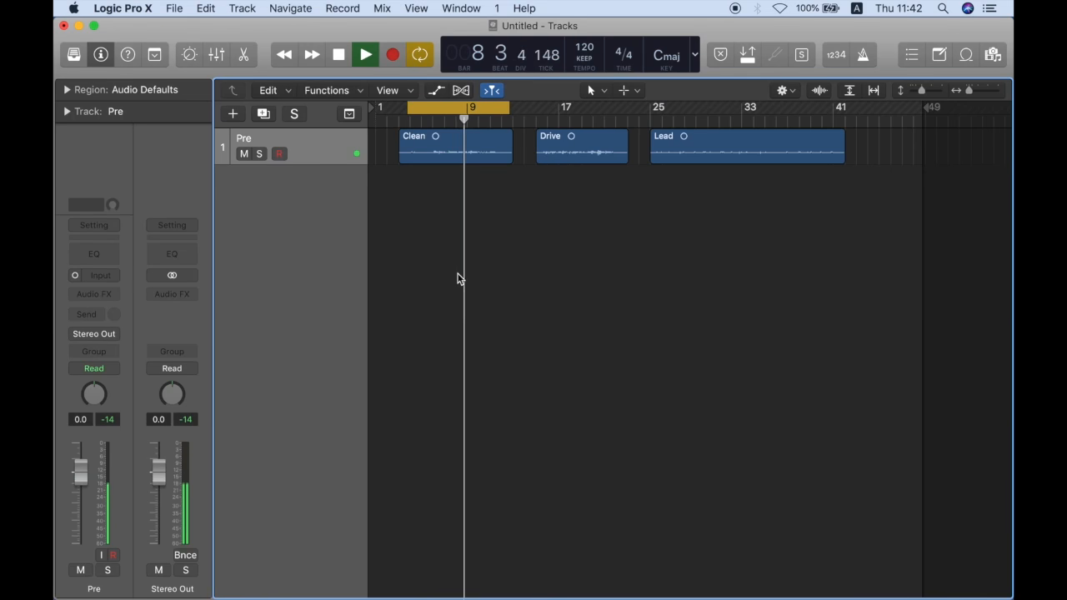
left_click(365, 54)
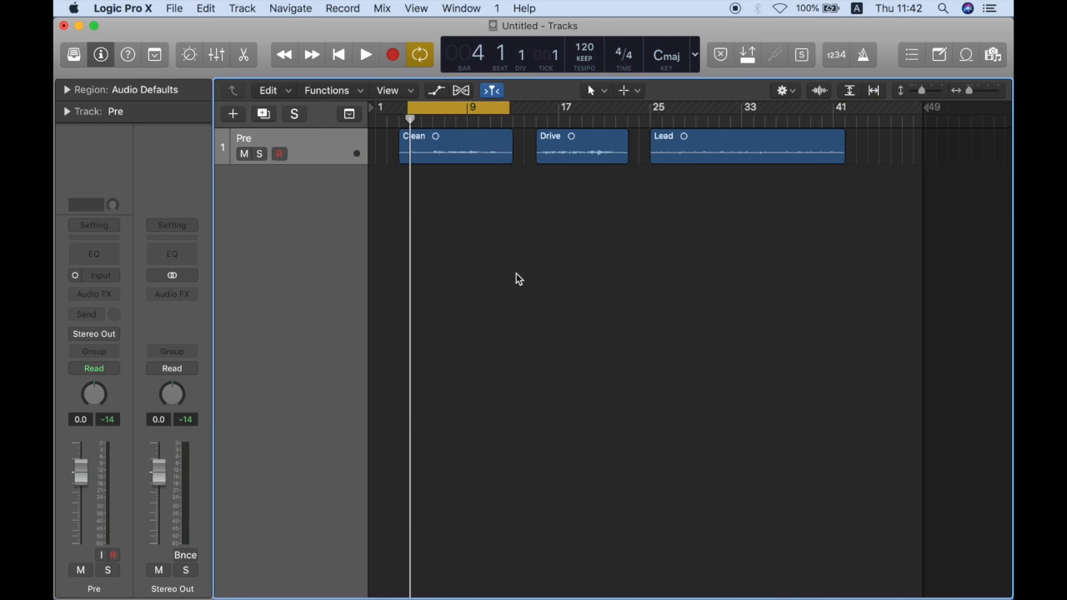
mouse_move(215, 306)
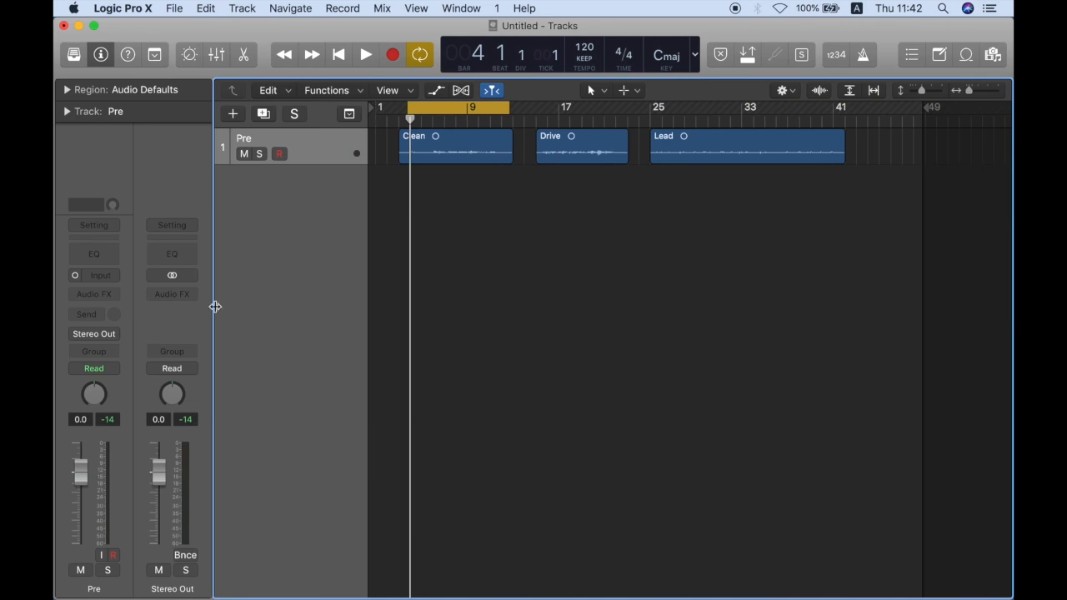
left_click(93, 333)
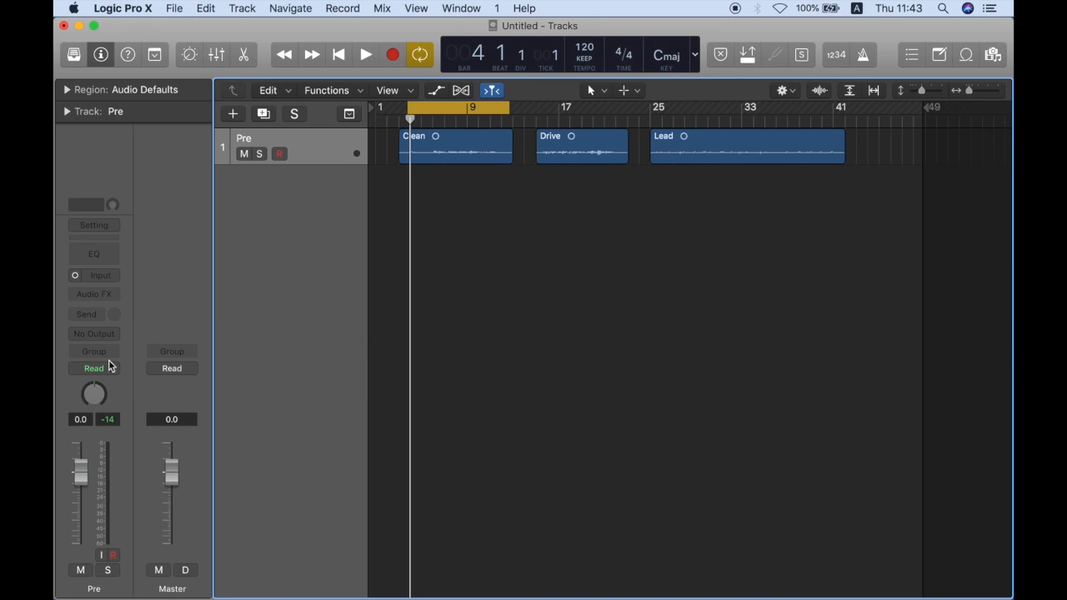
left_click(87, 314)
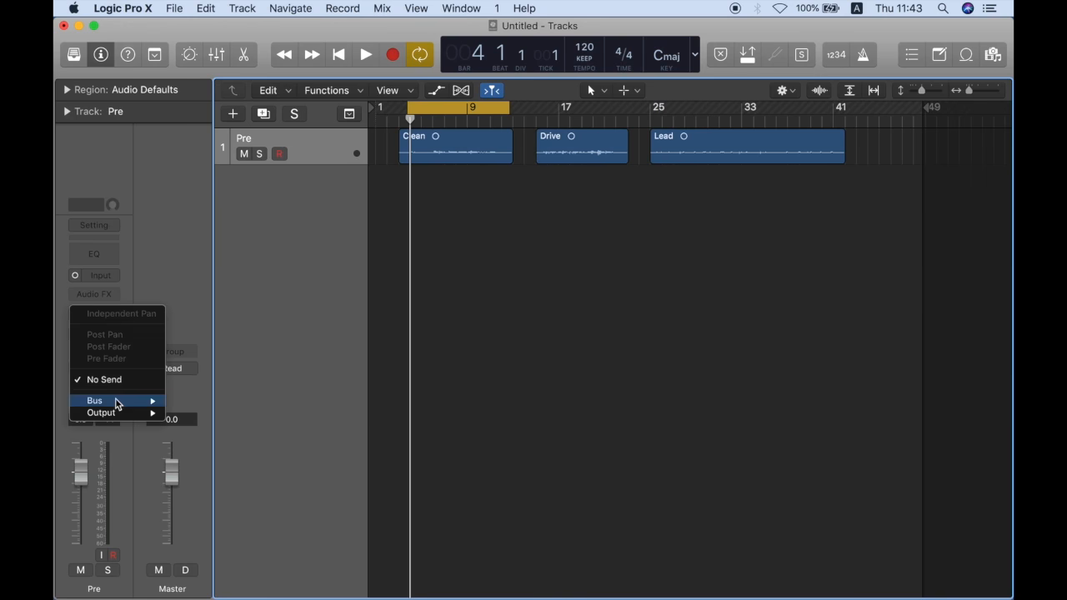
left_click(93, 400)
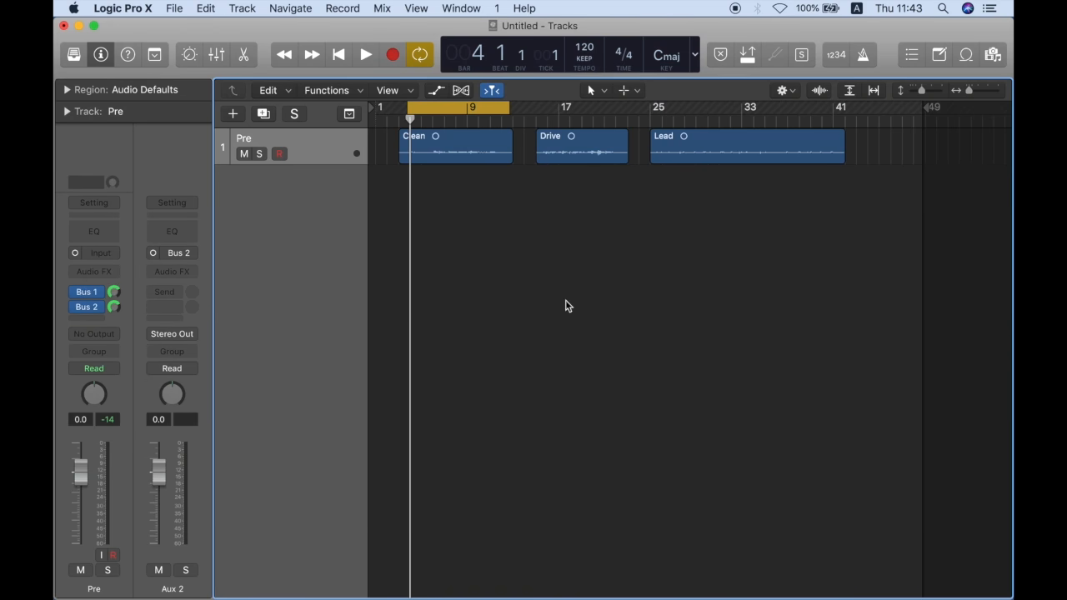
left_click(216, 53)
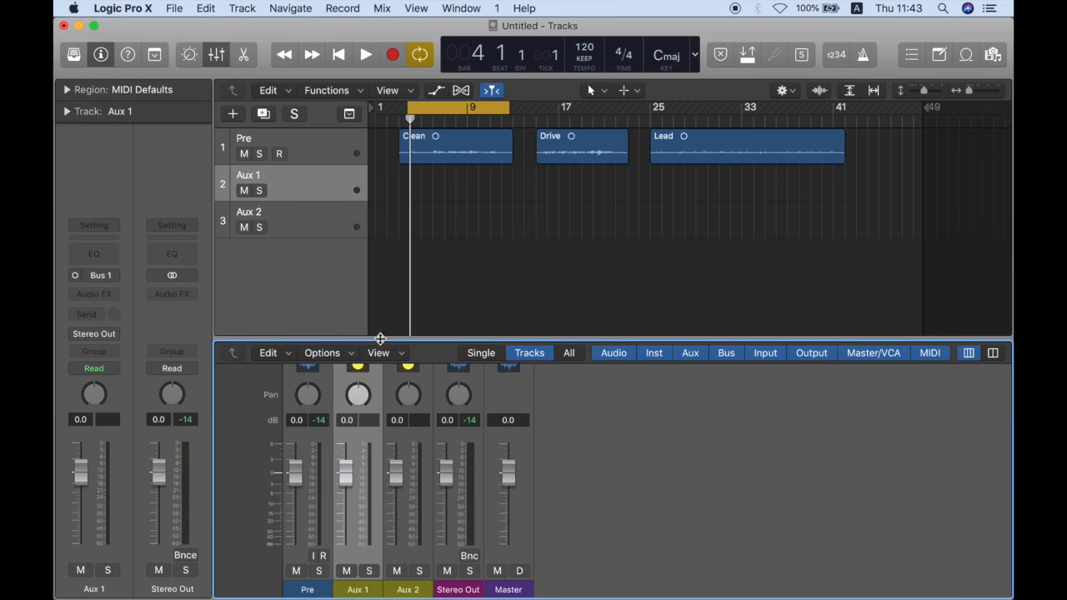
mouse_move(340, 240)
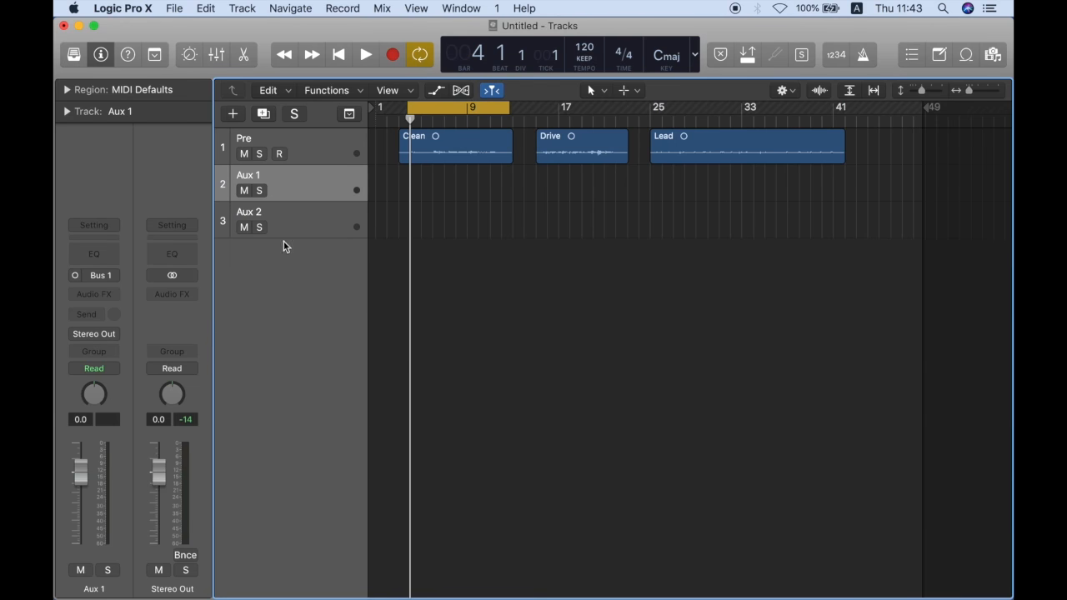
mouse_move(356, 225)
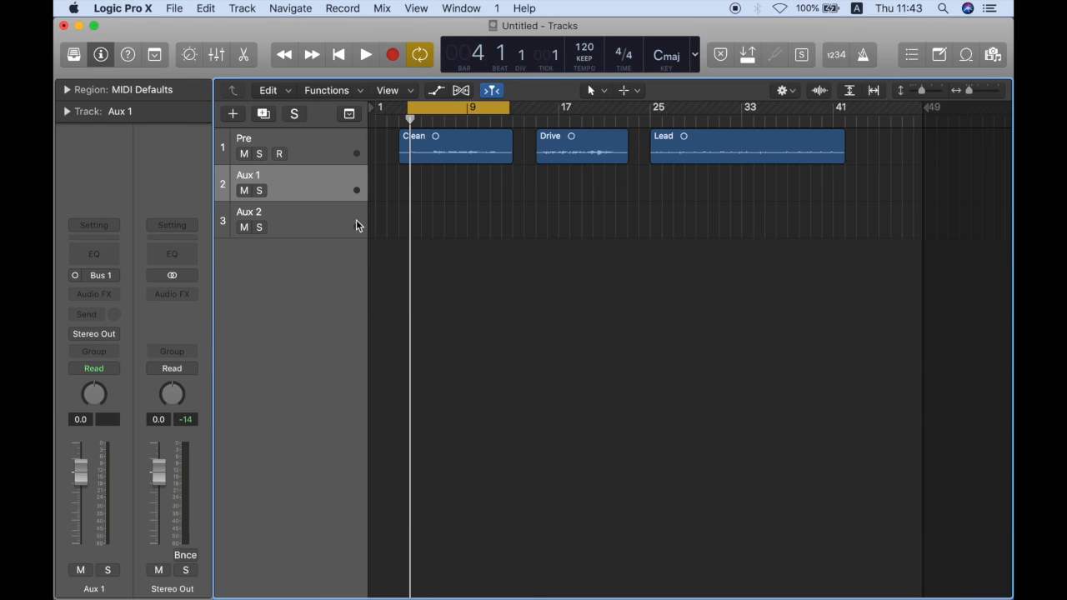
Name the aux tracks Amp I and Amp II and group Pre into a summing stack called Guitar.
double_click(247, 175)
type("Amp I")
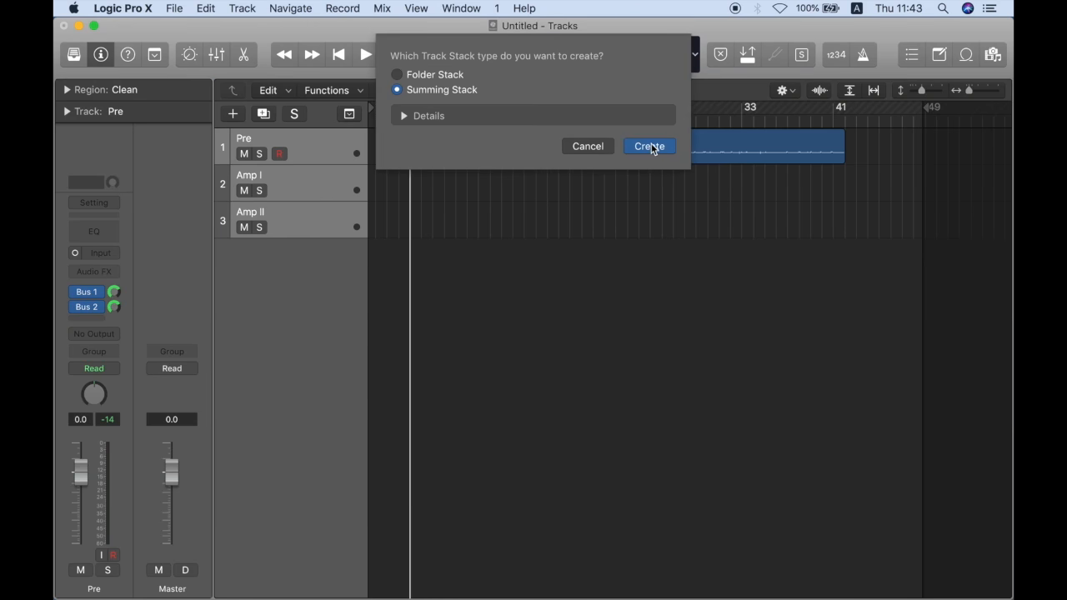
left_click(650, 146)
type("Guitar")
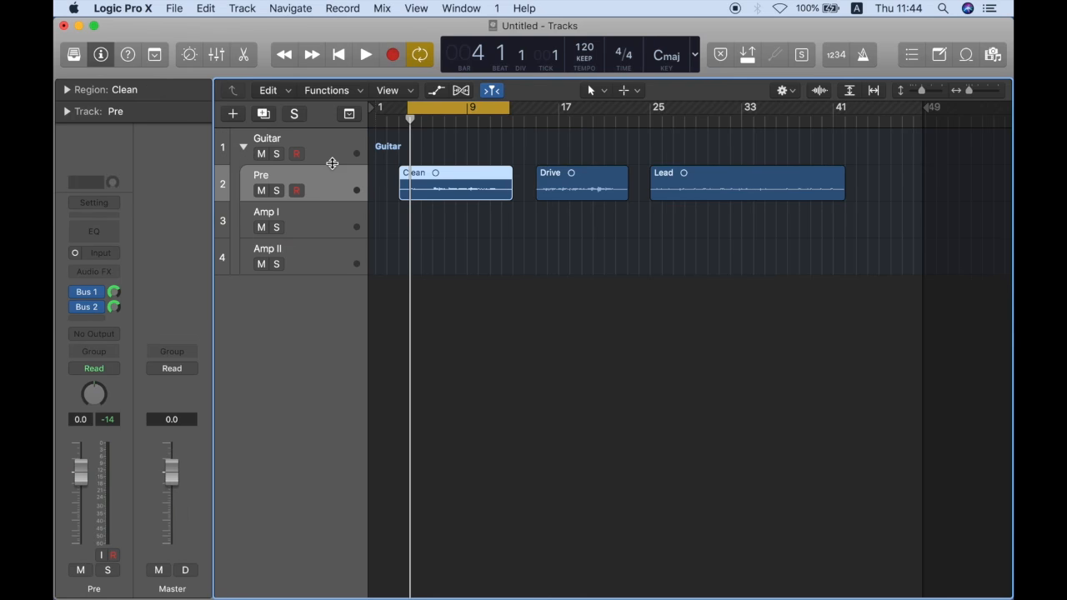
left_click(217, 54)
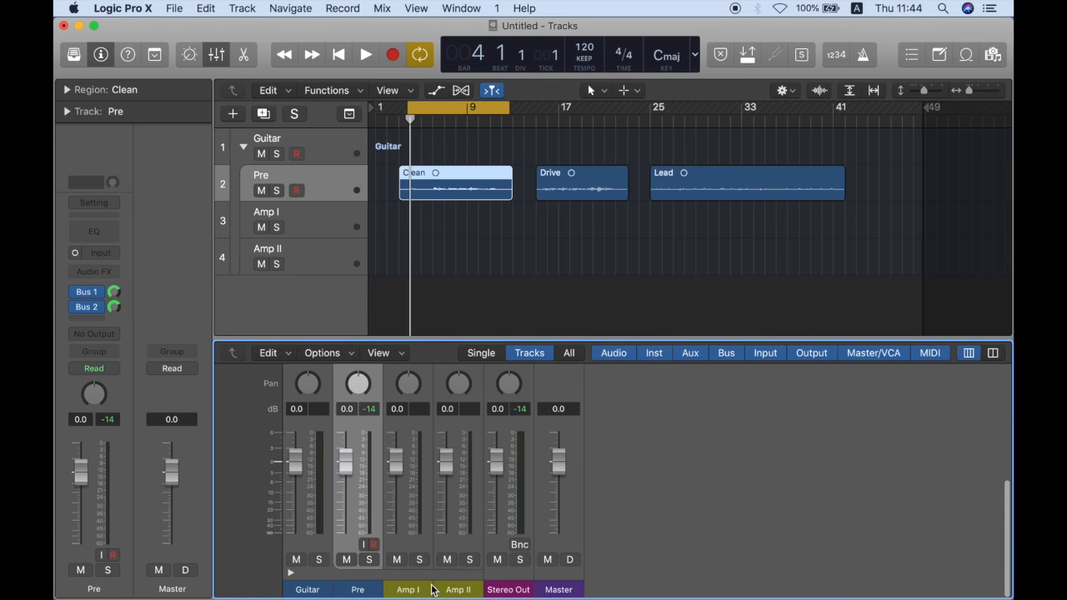
mouse_move(297, 560)
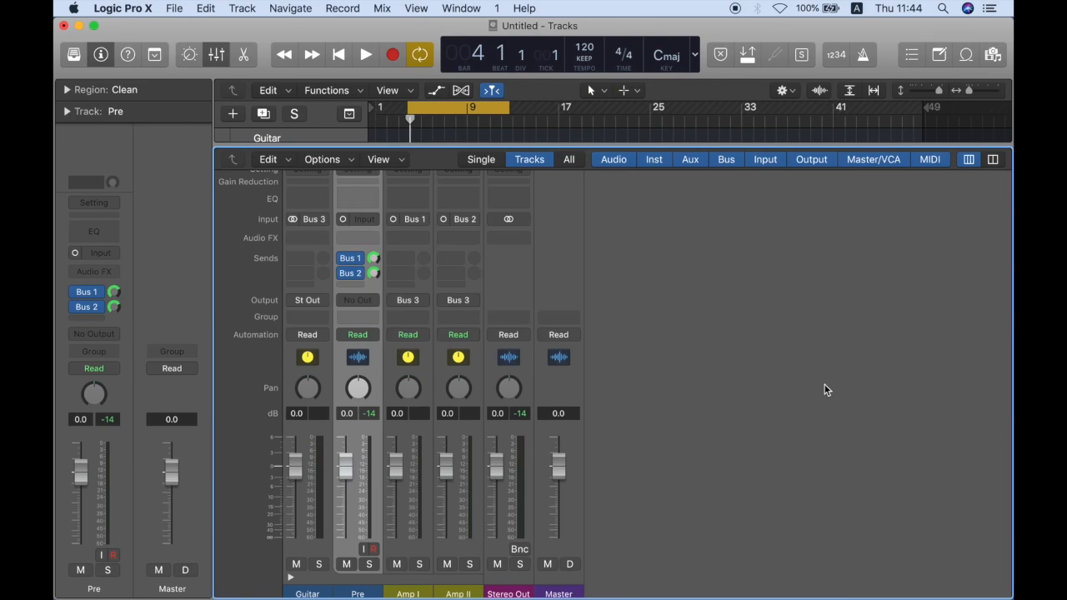
mouse_move(370, 456)
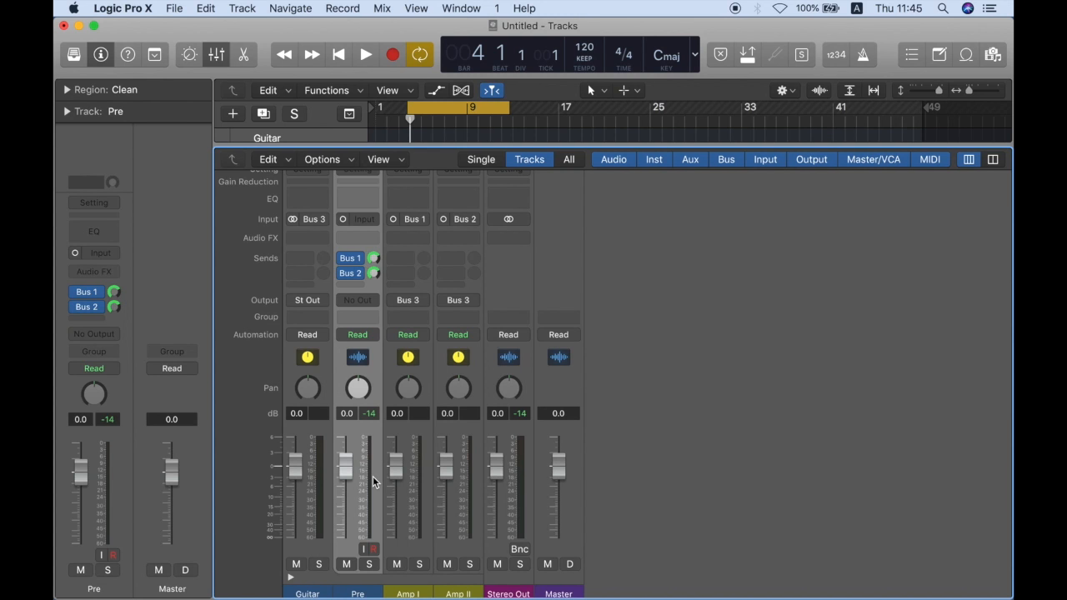
mouse_move(456, 228)
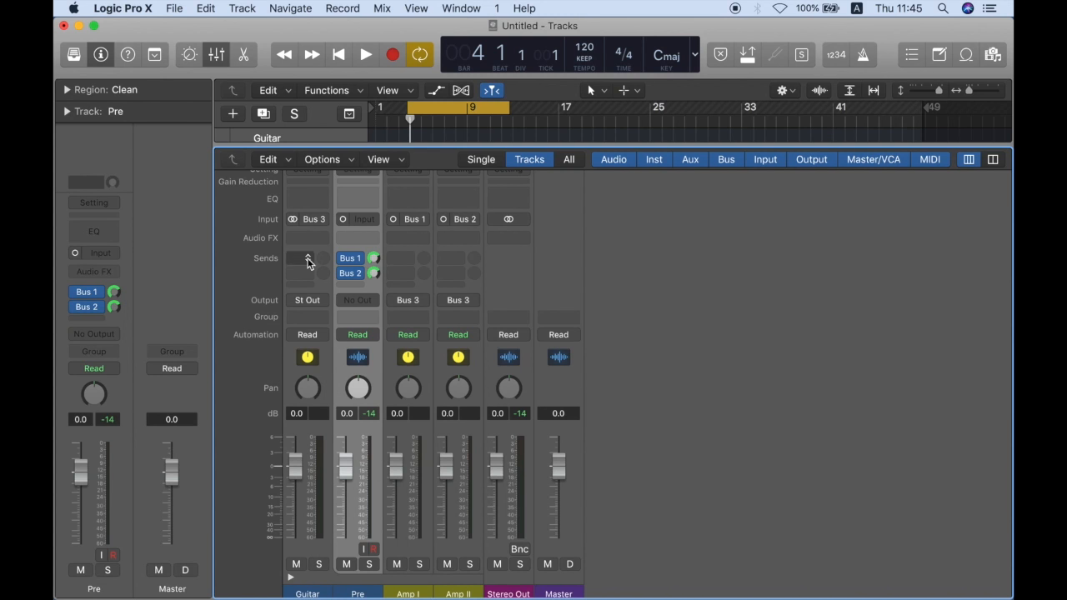
mouse_move(320, 242)
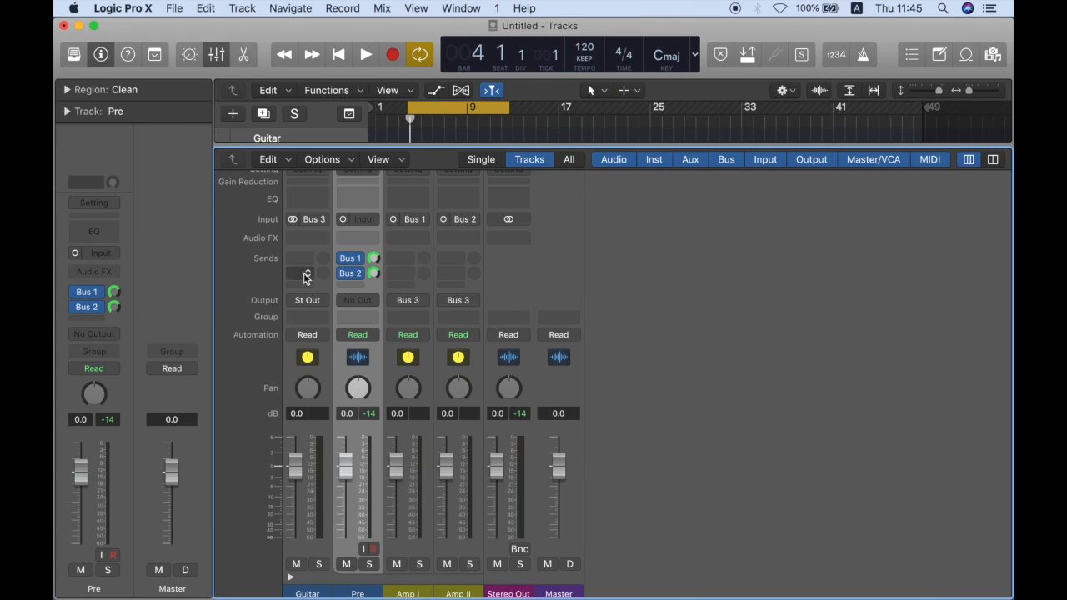
mouse_move(650, 272)
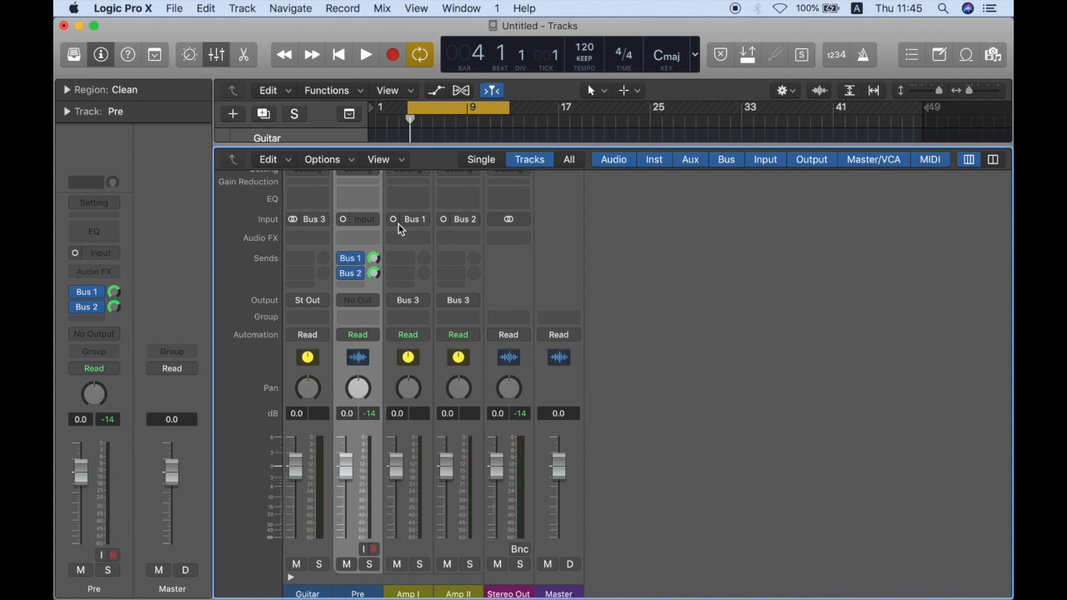
mouse_move(365, 424)
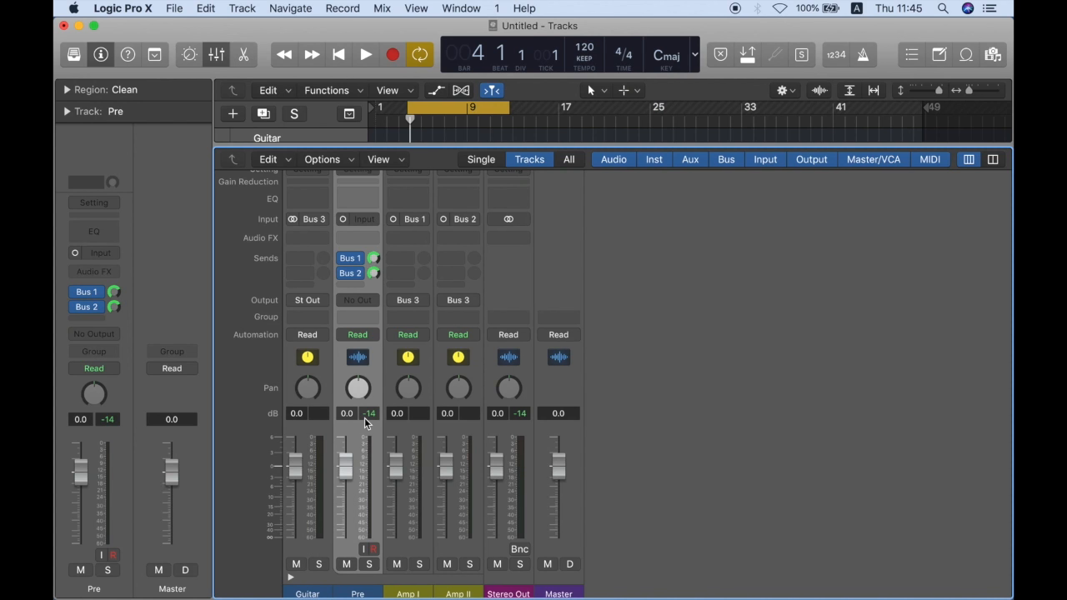
mouse_move(467, 315)
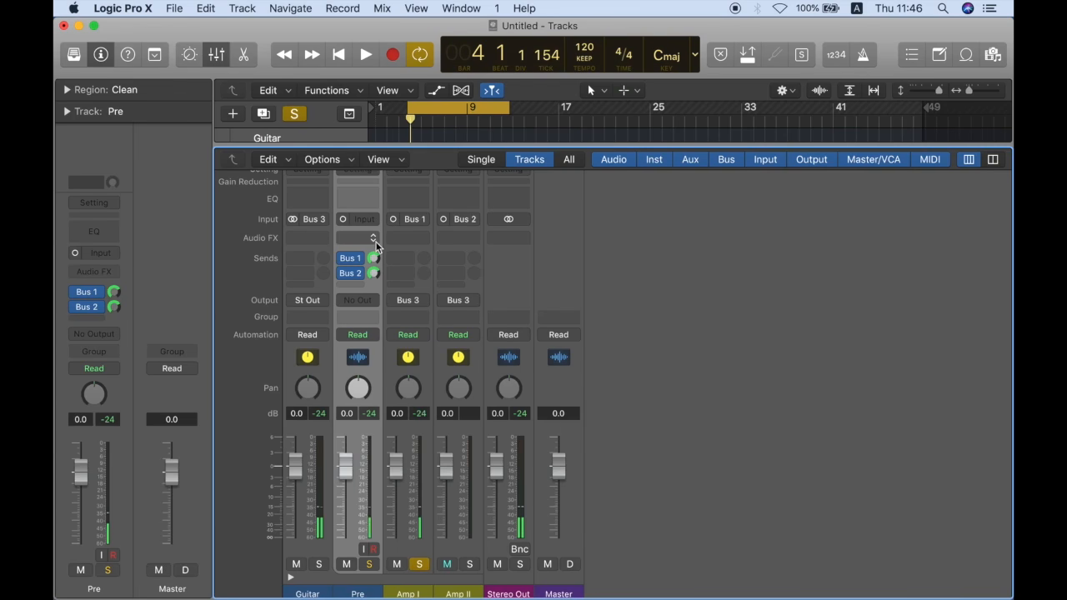
Insert a Compressor on the Pre channel and raise its ratio, leaving Pre around -6 dB.
left_click(357, 237)
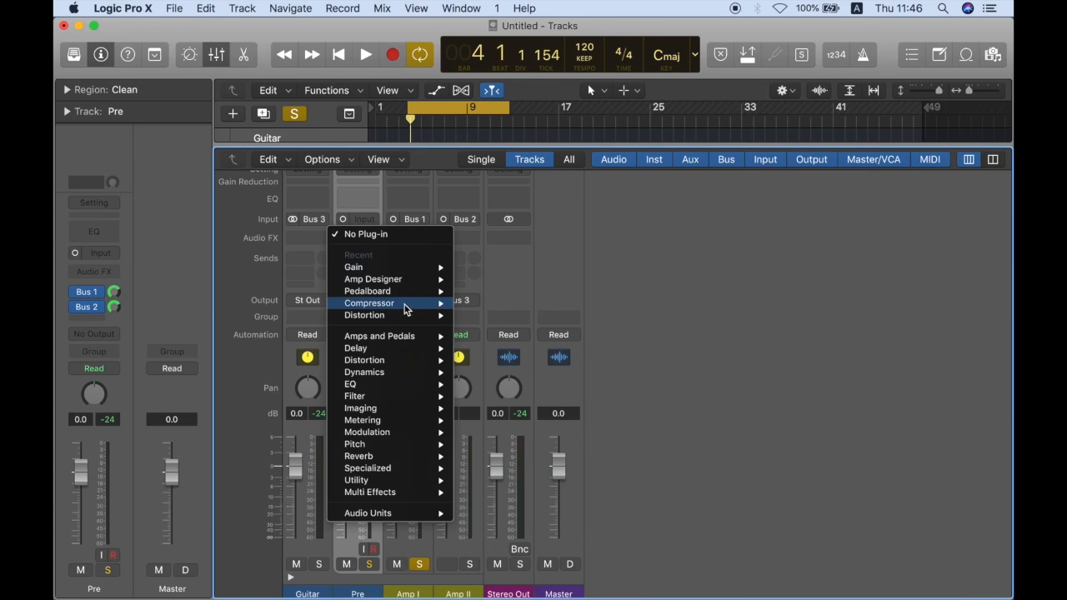
left_click(370, 303)
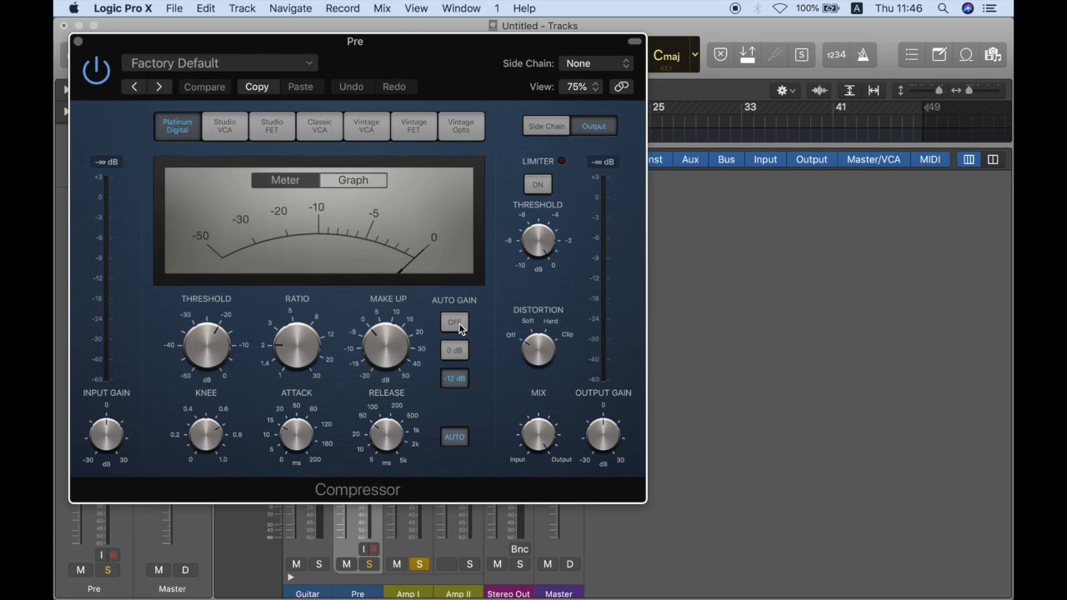
mouse_move(487, 408)
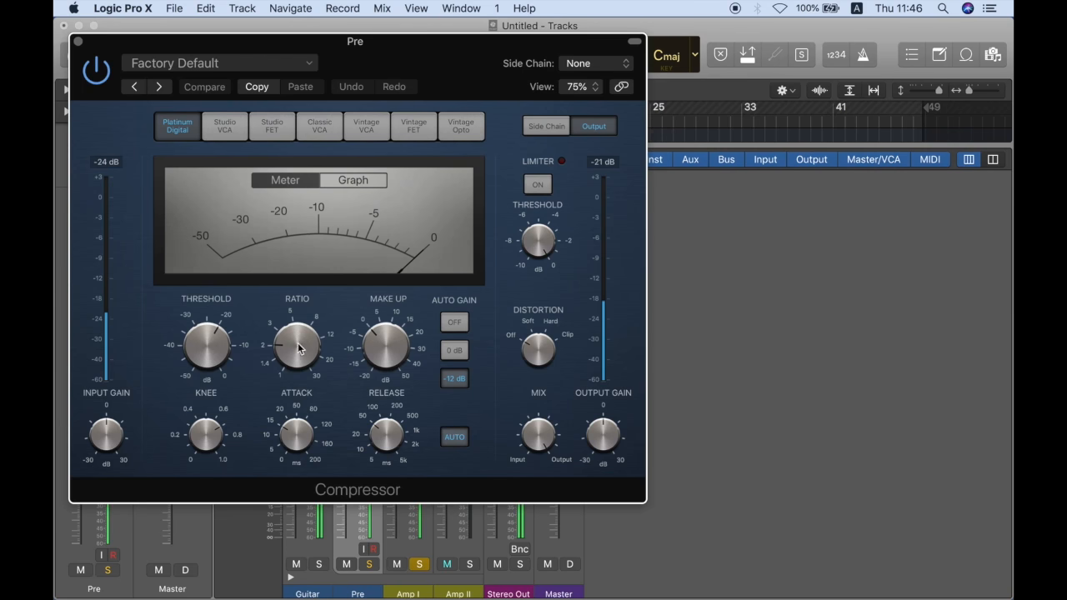
left_click_drag(206, 343, 223, 363)
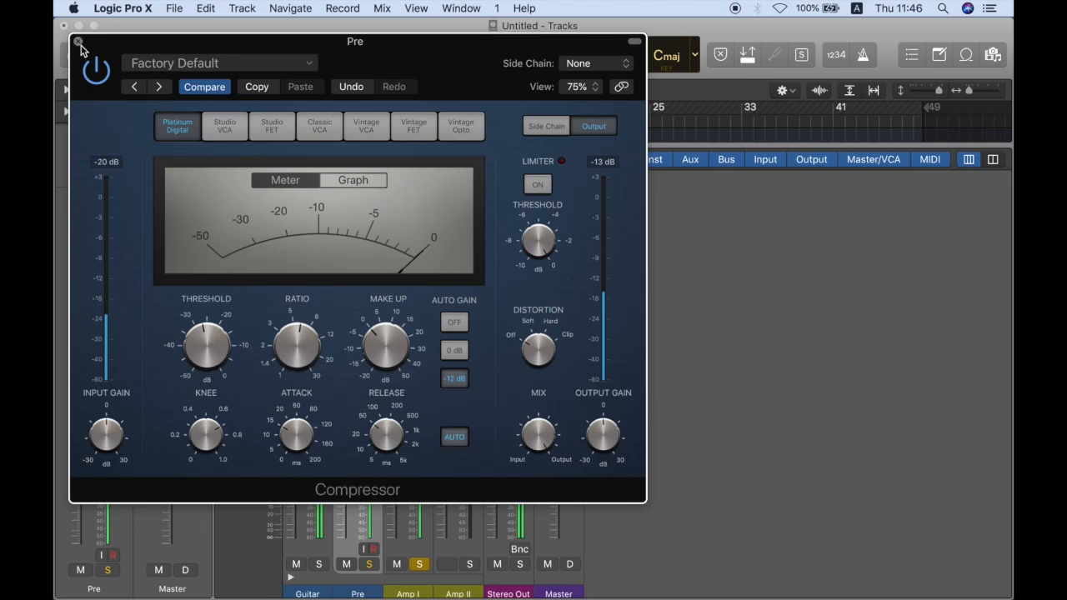
left_click(77, 42)
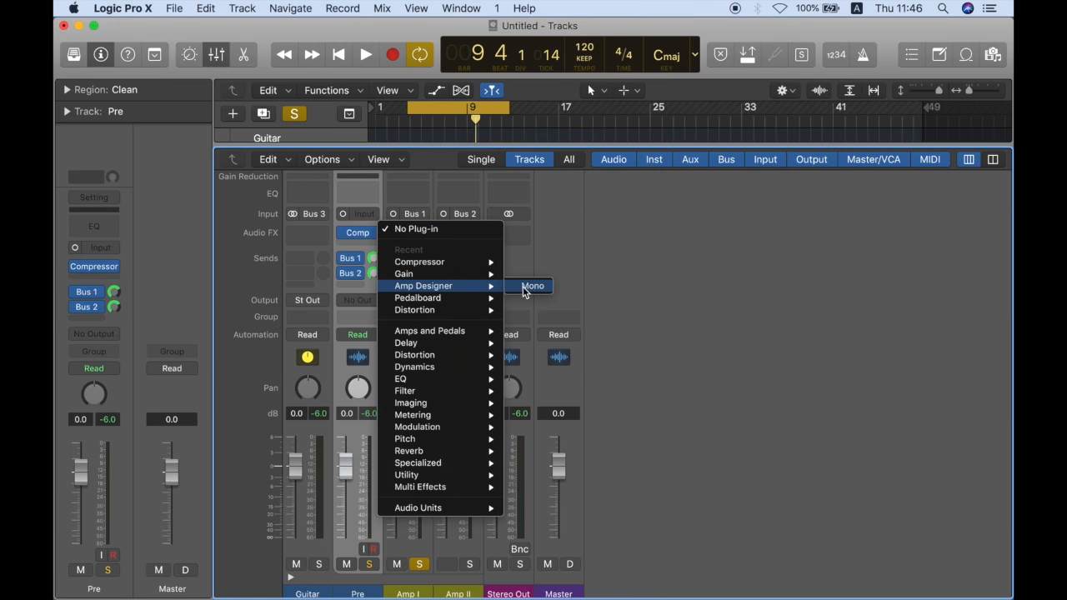
Put an Amp Designer on Amp I with the Large Blackface Combo model and a Ribbon 121 mic.
left_click(534, 287)
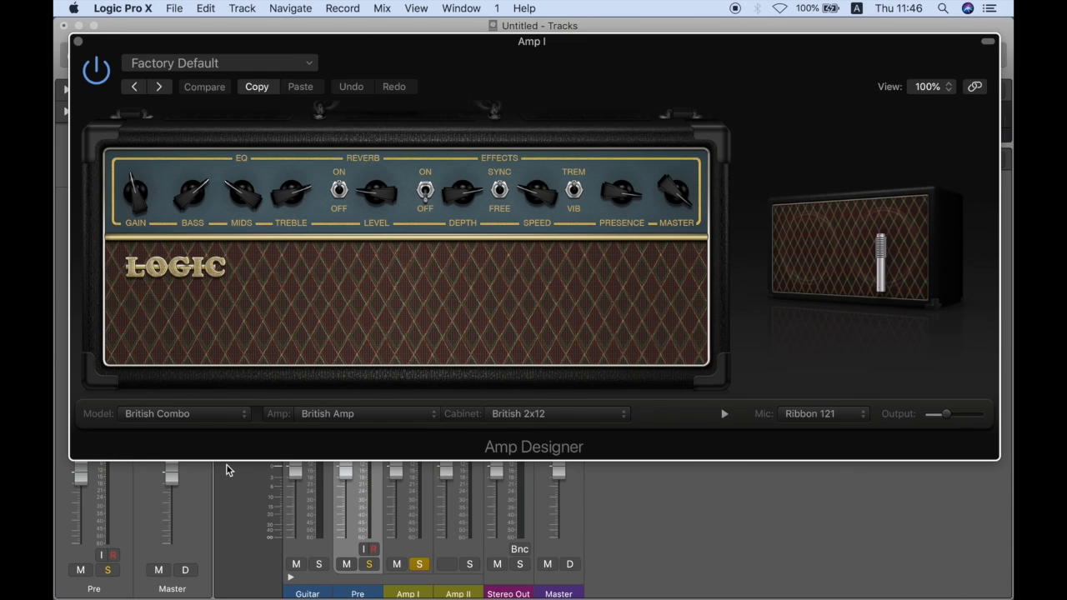
left_click(183, 414)
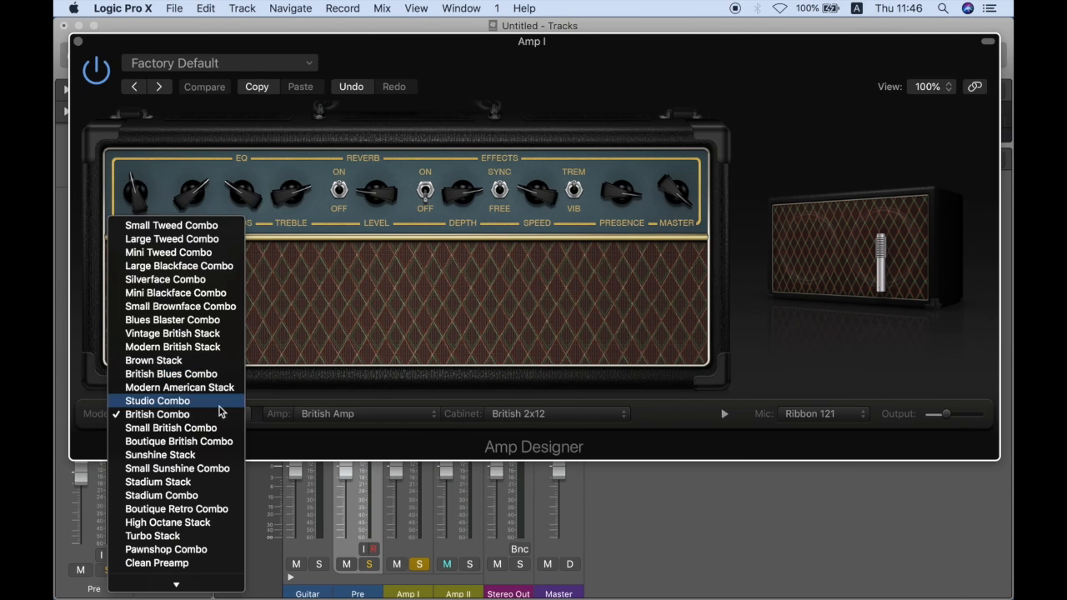
left_click(157, 413)
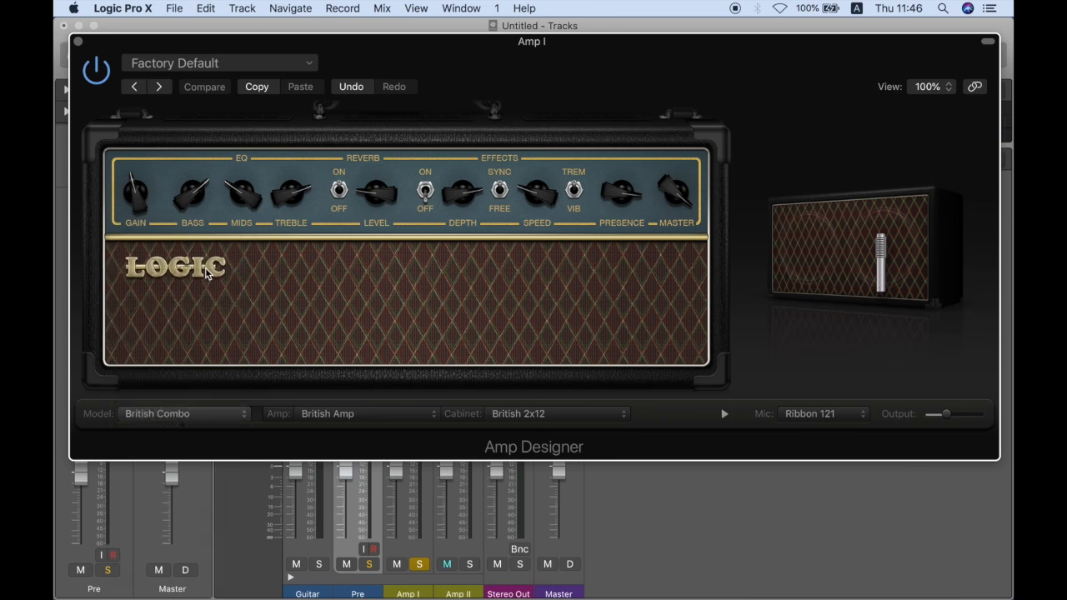
left_click(182, 413)
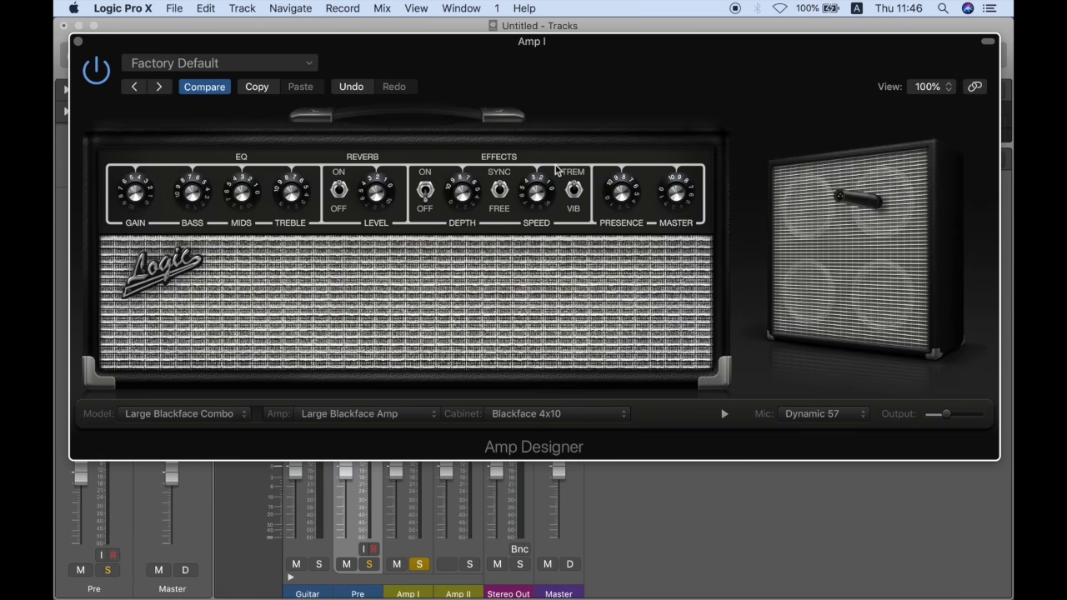
mouse_move(658, 223)
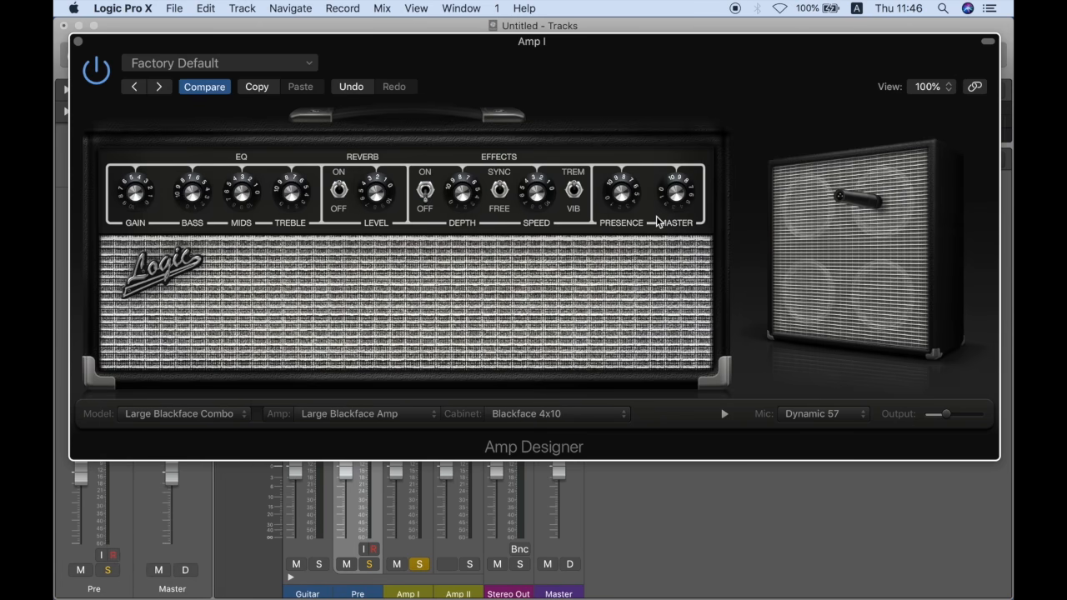
left_click(820, 413)
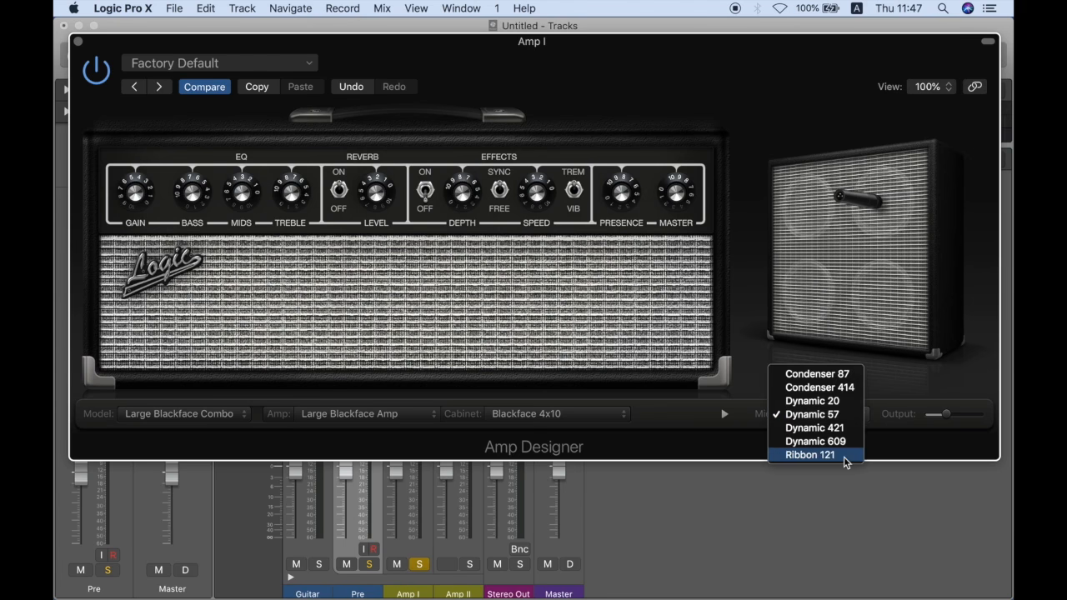
left_click(809, 453)
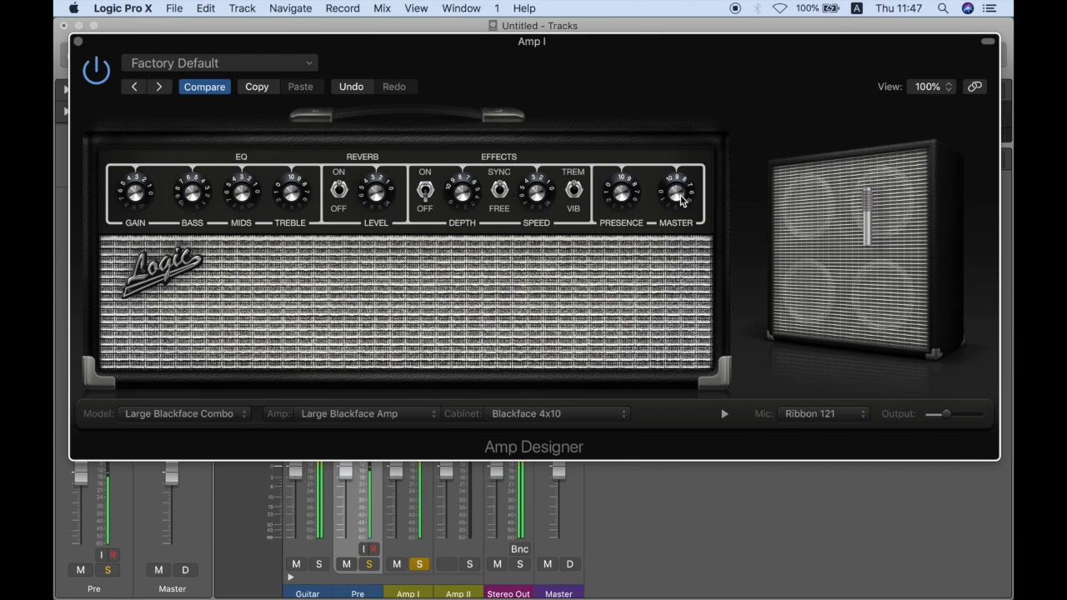
left_click(446, 564)
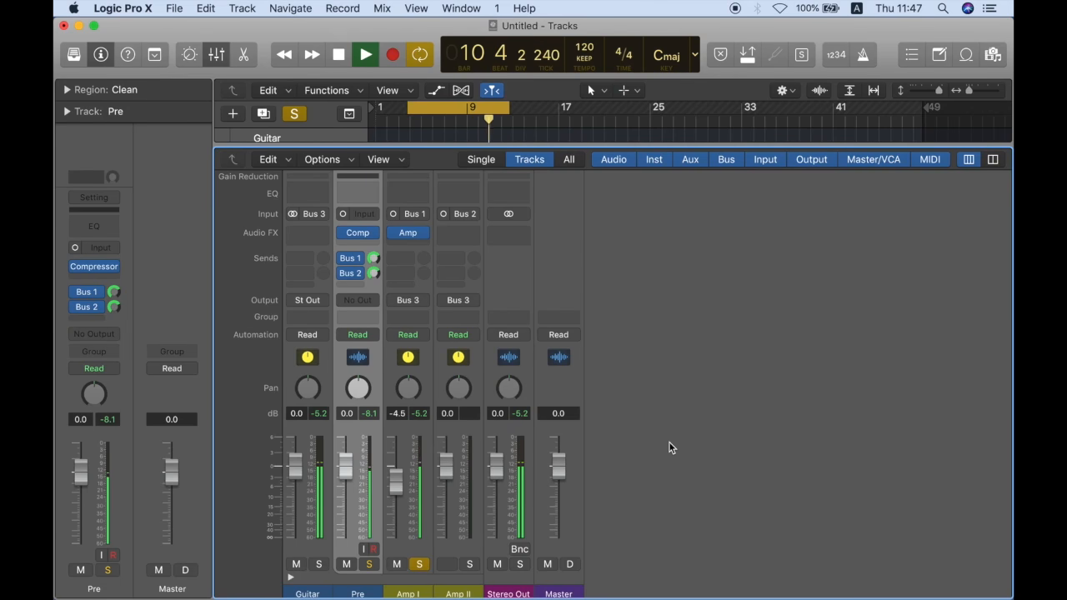
Add an Amp Designer to Amp II and switch its microphone to a dynamic model.
left_click(337, 53)
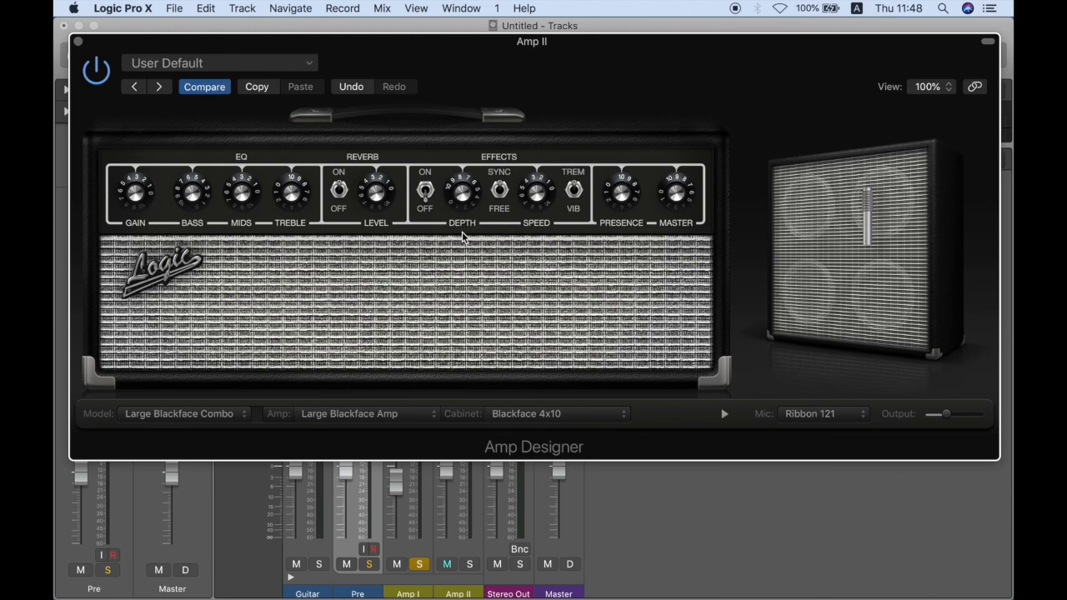
left_click(820, 414)
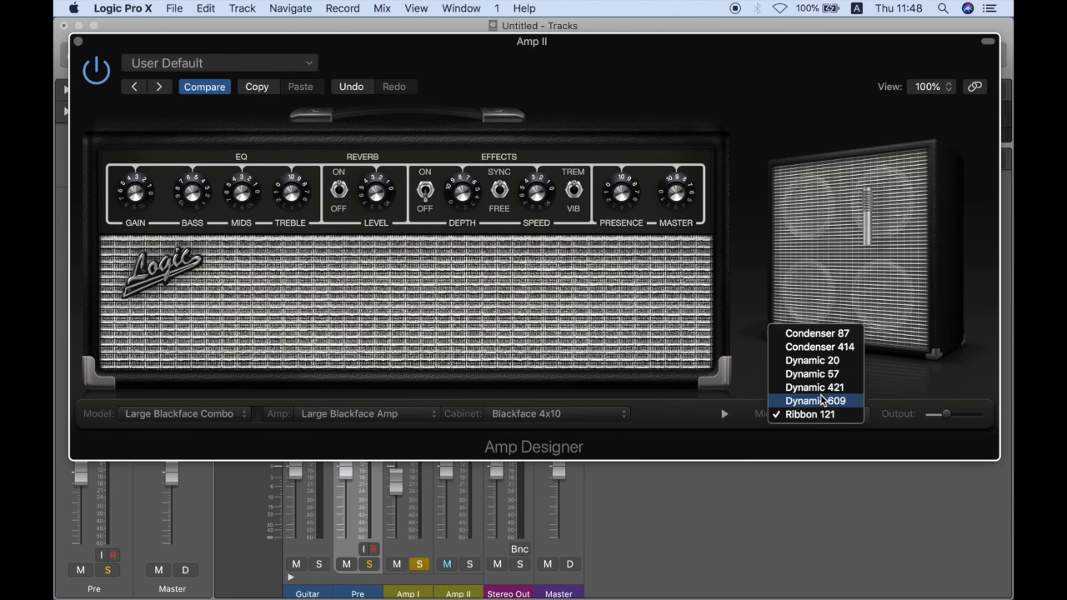
left_click(810, 373)
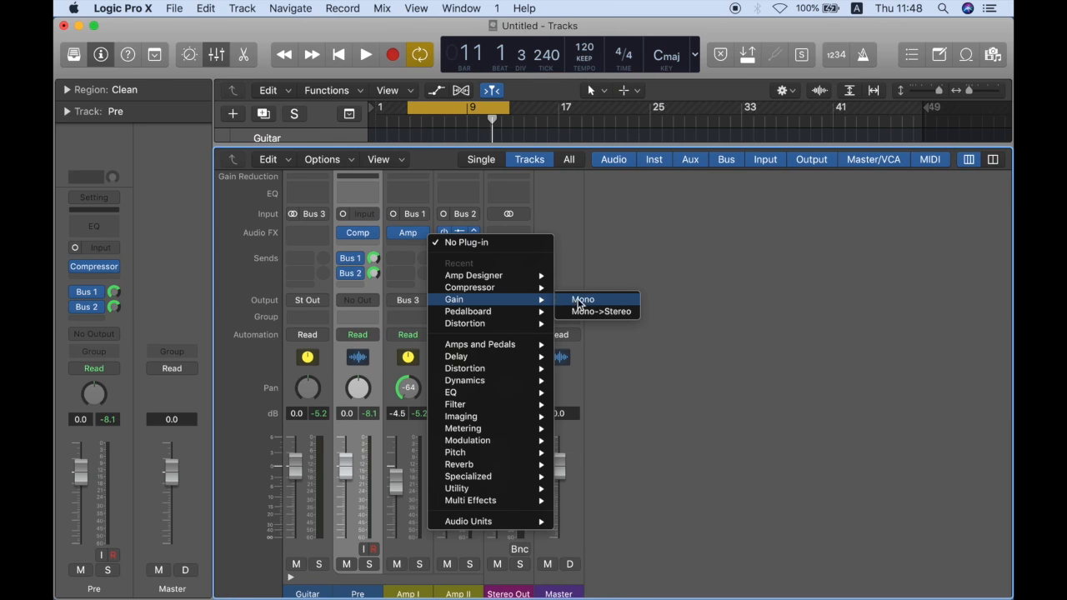
left_click(583, 300)
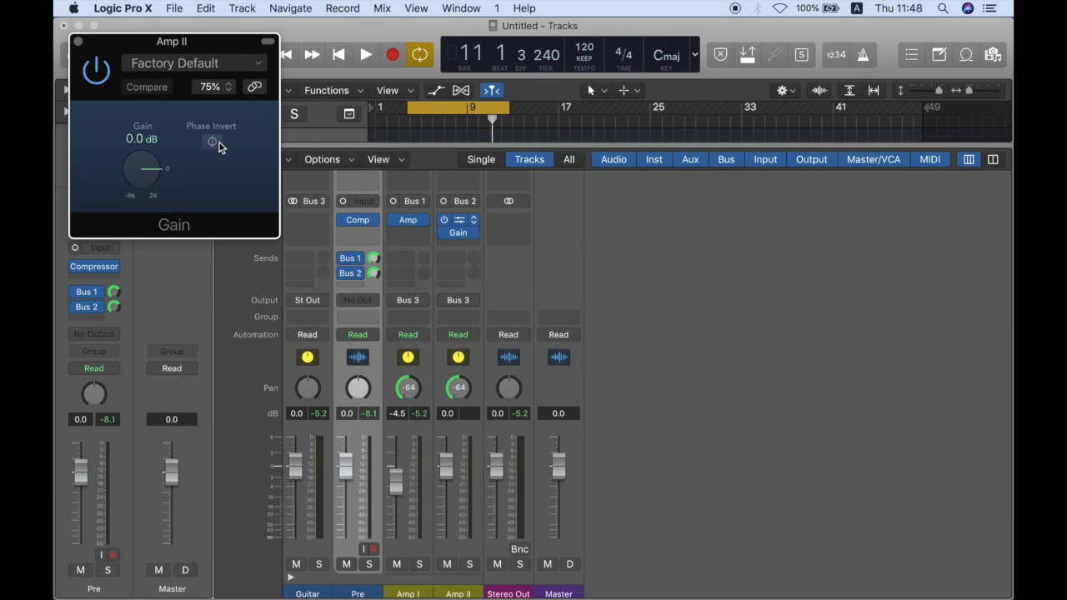
left_click(365, 54)
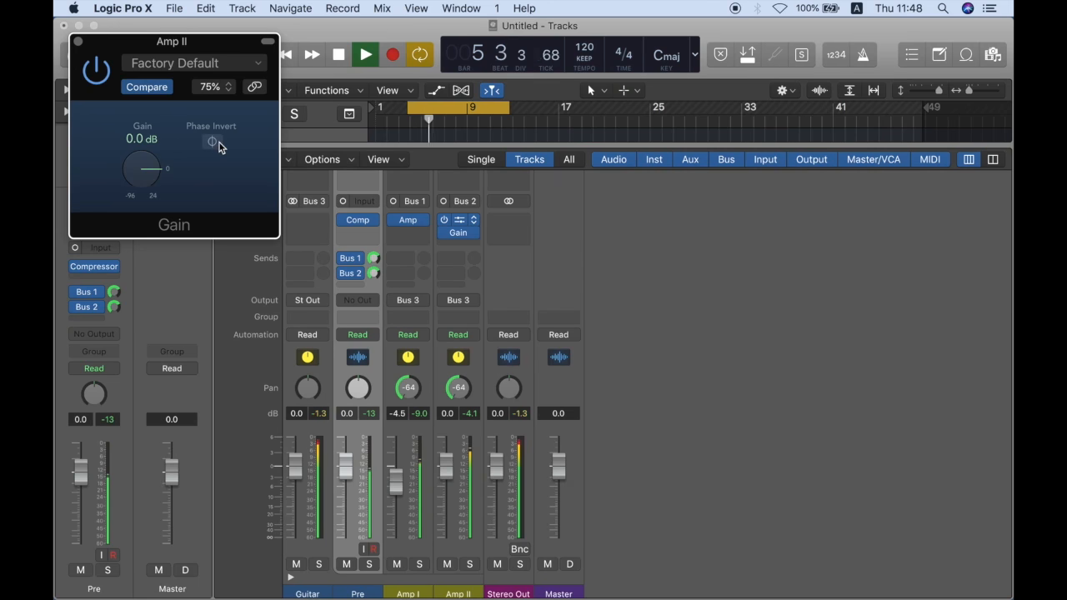
left_click(365, 53)
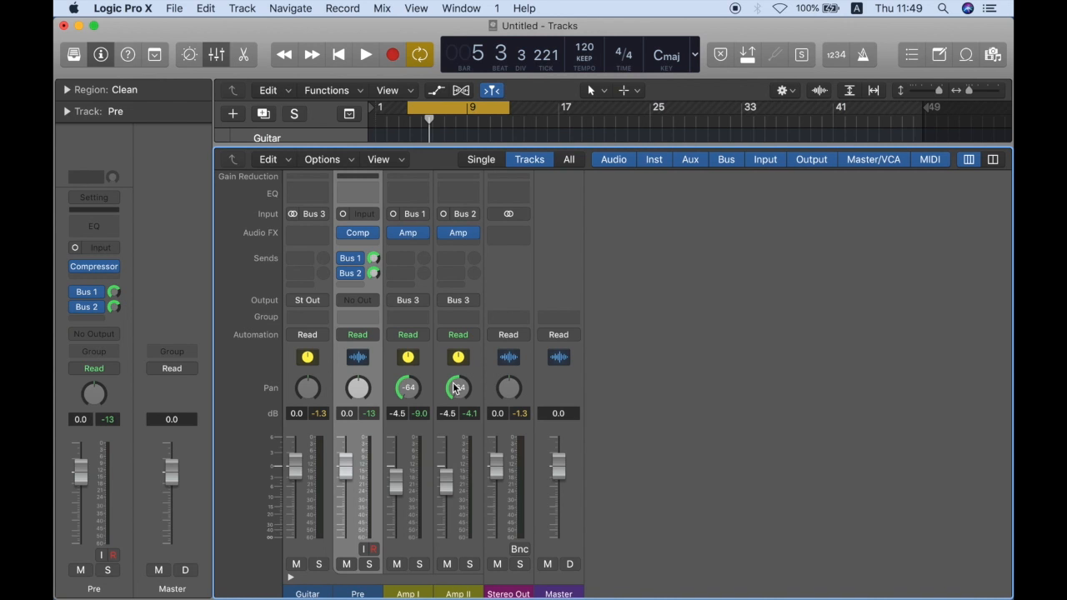
Pan Amp II right to +63 opposite Amp I and play back with Pre at -2.0 dB.
left_click_drag(457, 387, 464, 384)
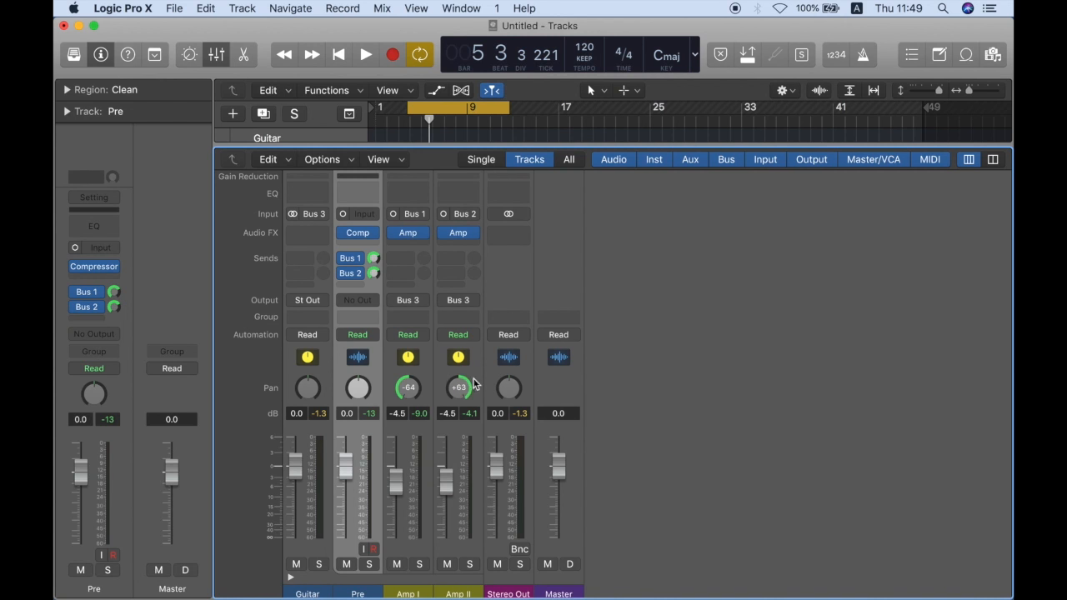
mouse_move(617, 414)
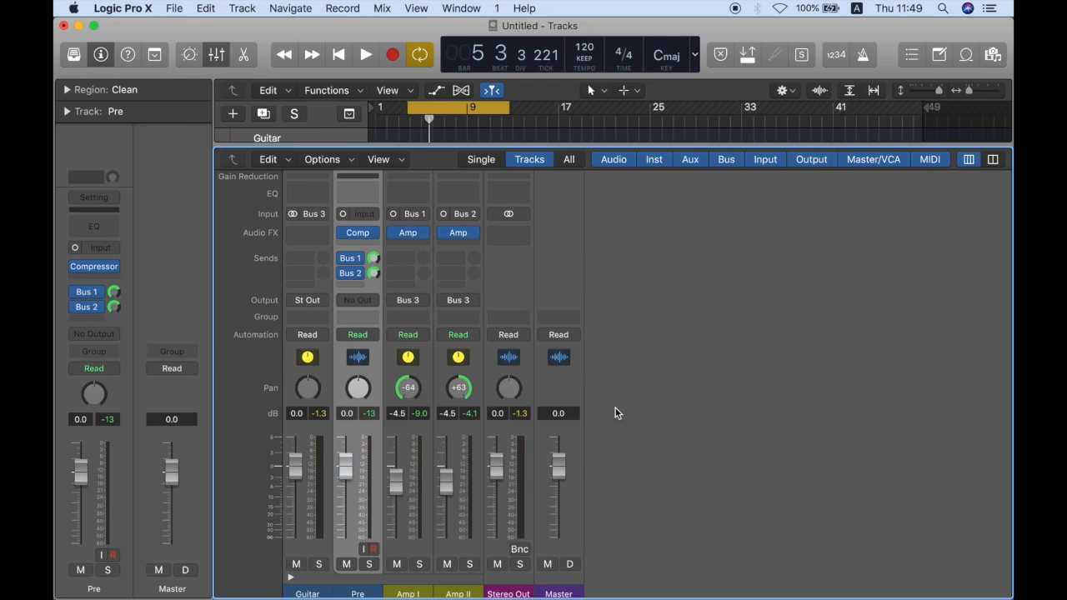
left_click(365, 54)
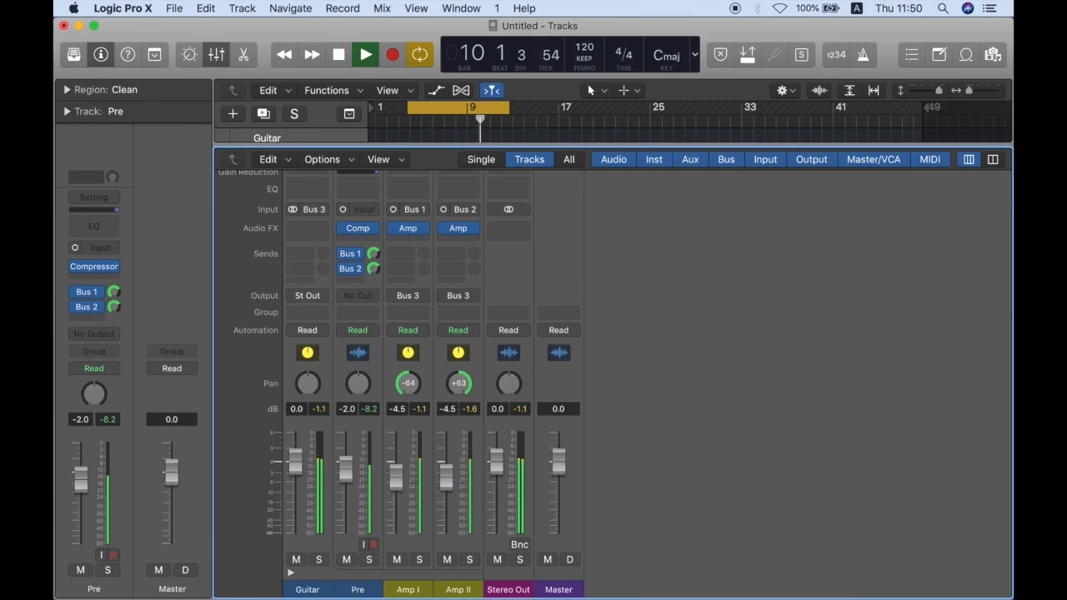
left_click(366, 53)
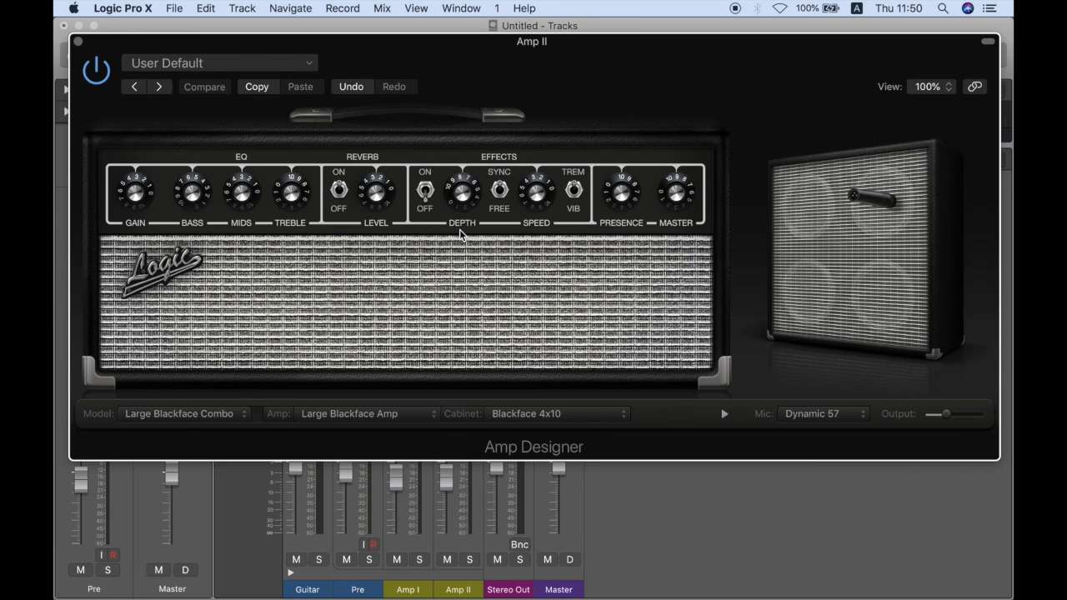
mouse_move(694, 407)
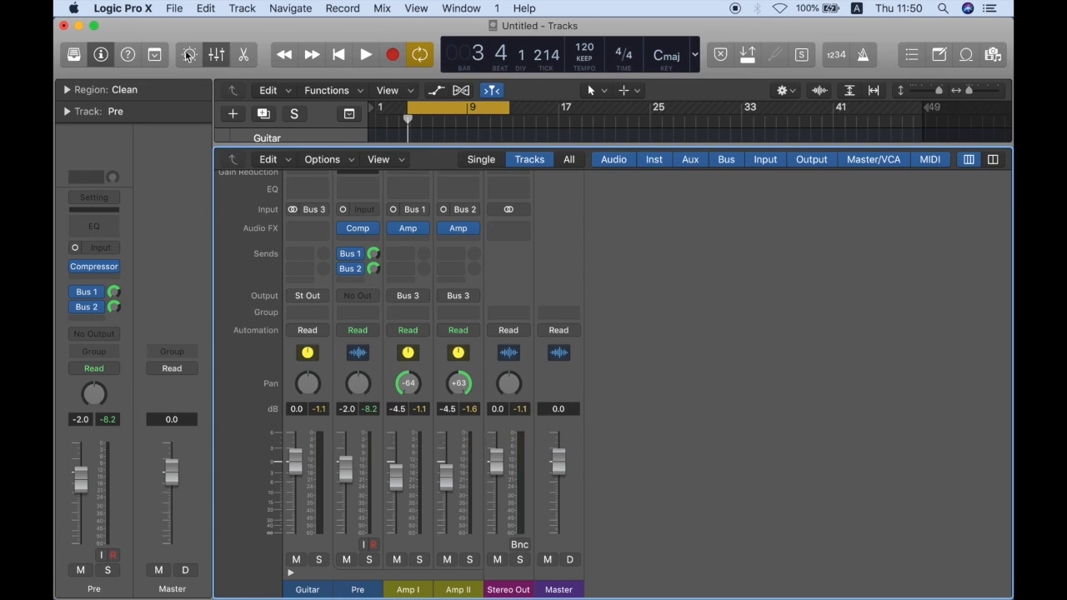
mouse_move(794, 372)
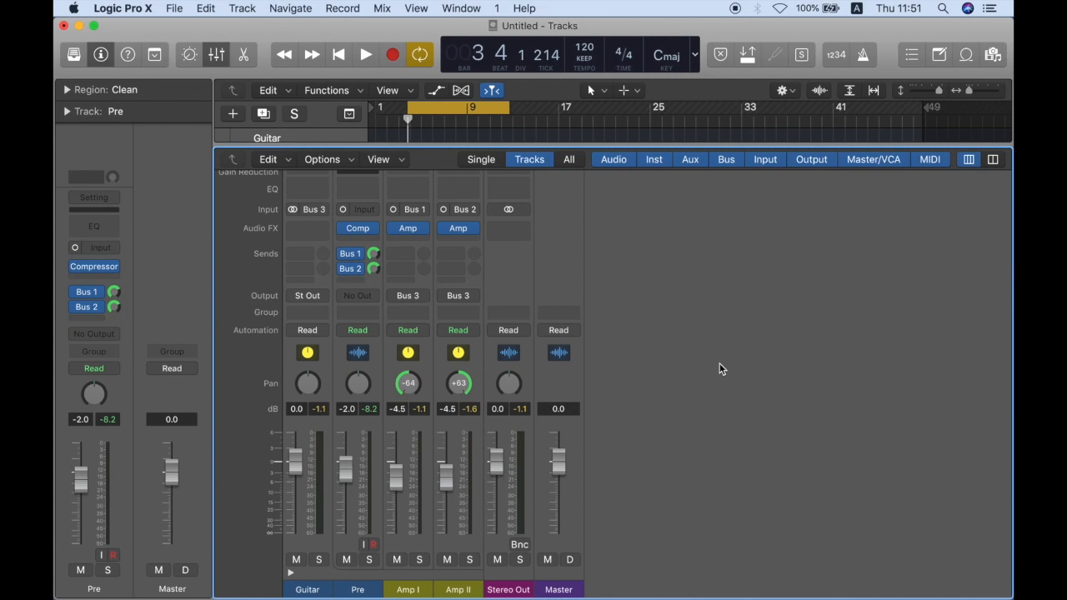
Audition the amps and change Amp II's cabinet to Silverface 2x12, making the model Customized.
left_click(365, 53)
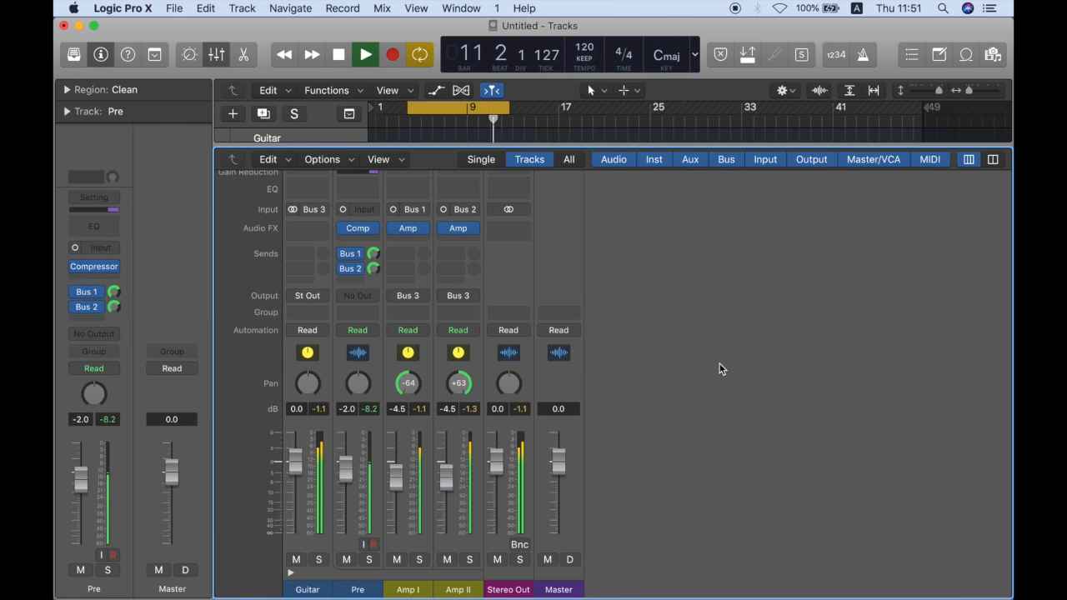
left_click(337, 53)
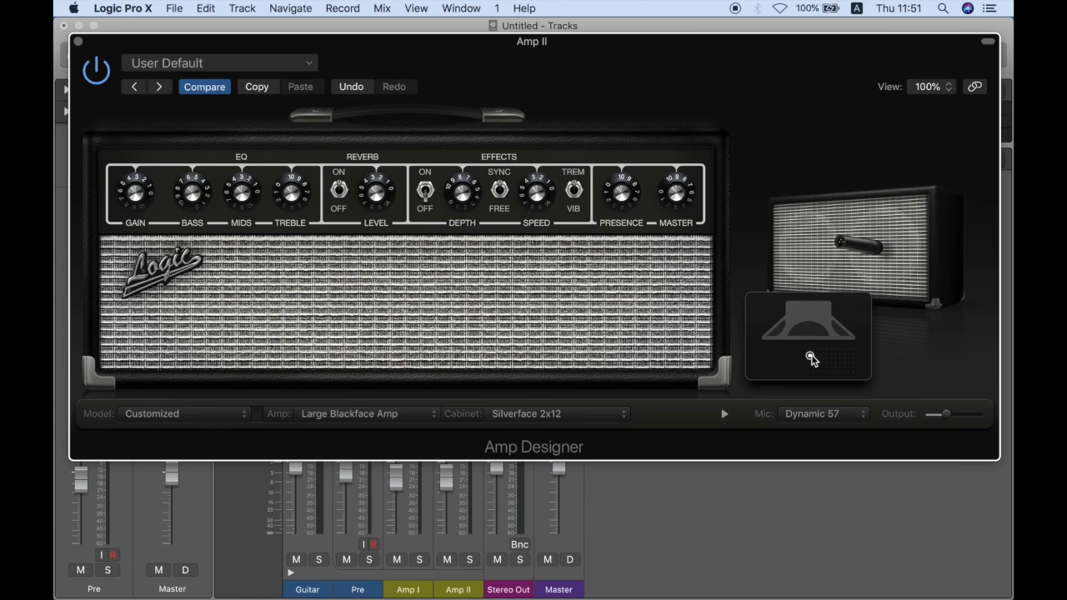
mouse_move(807, 320)
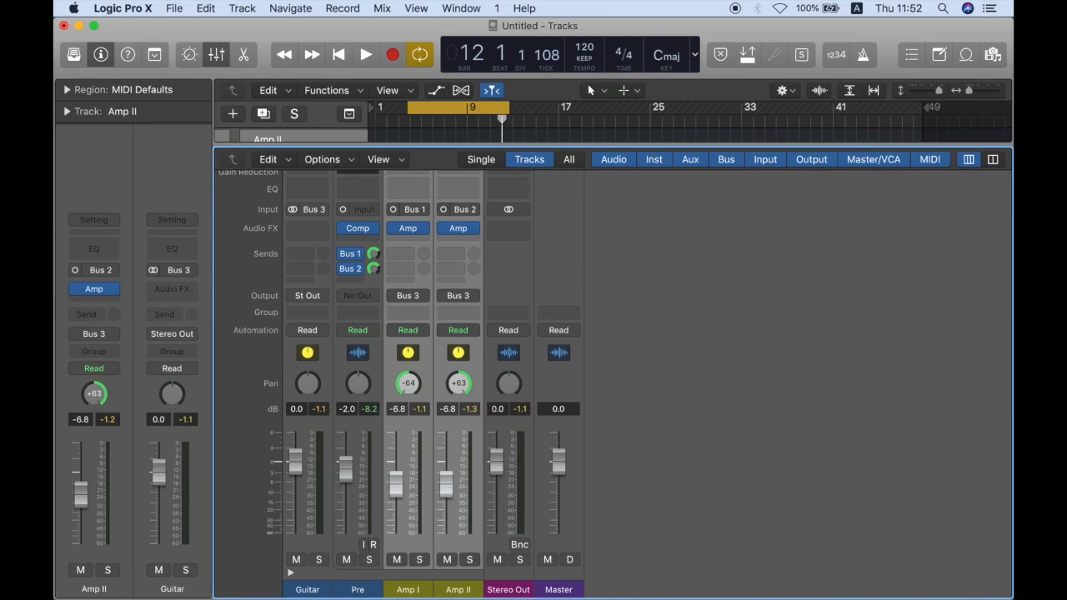
Play the combined amps through the Compressor now inserted on the Guitar stack channel.
left_click(365, 53)
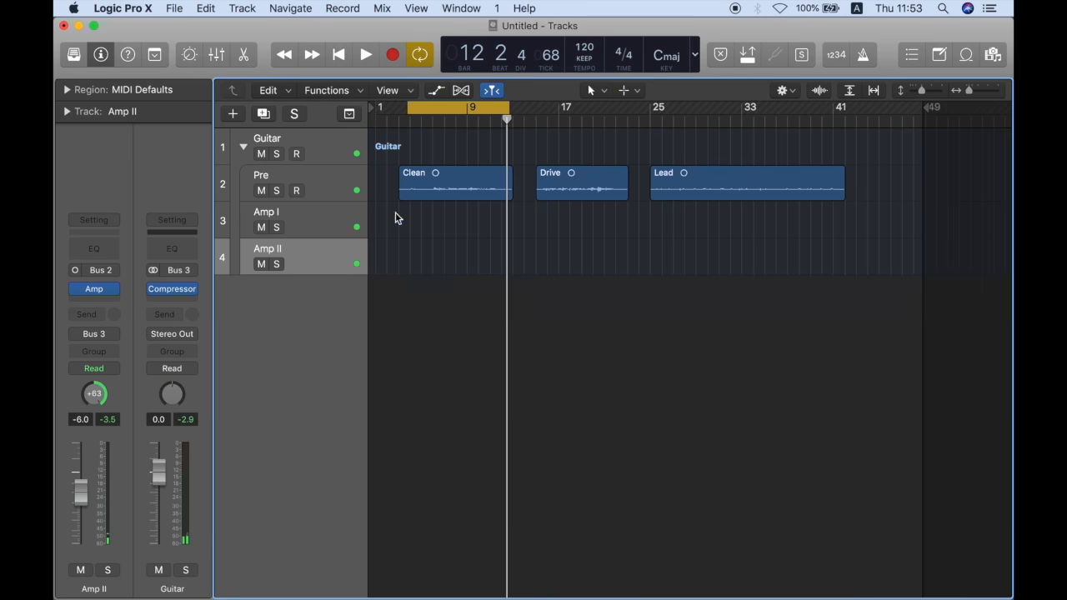
Bring the mixer back and browse Pre's Audio FX list without adding a plug-in.
left_click(217, 54)
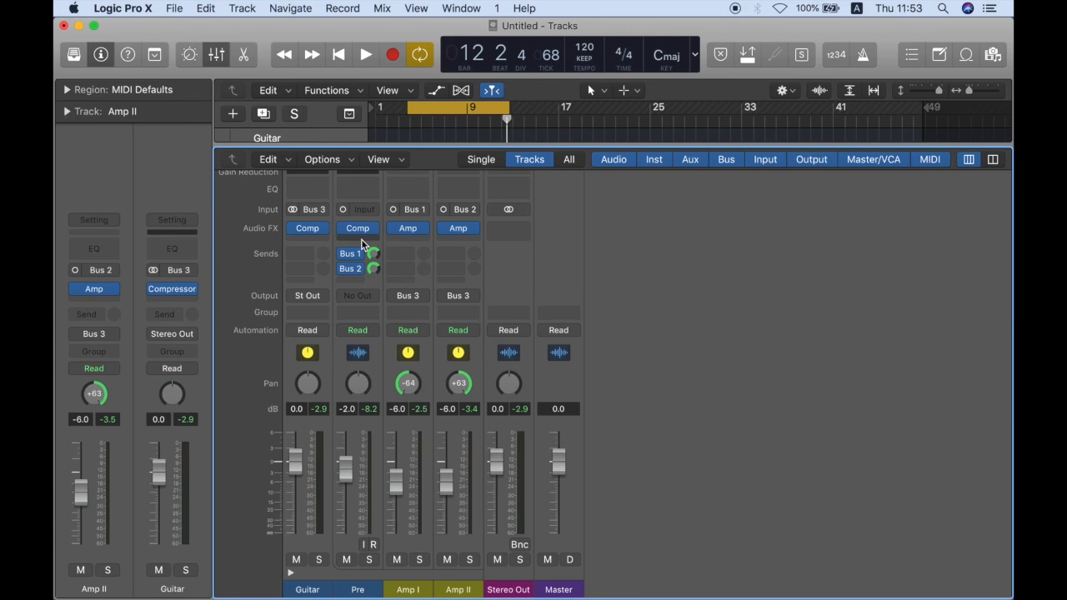
left_click(356, 227)
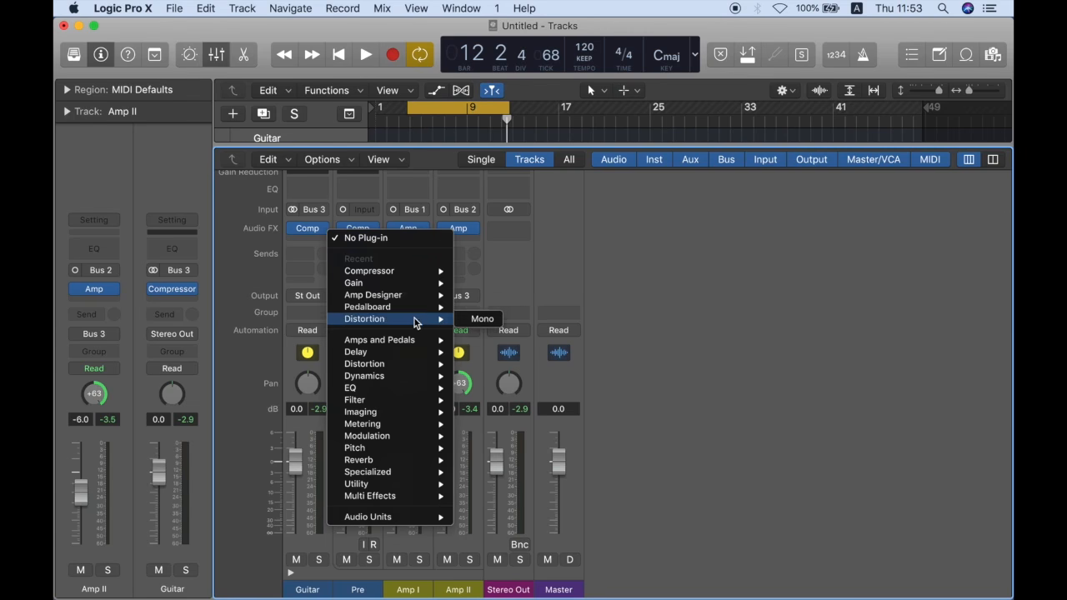
mouse_move(387, 307)
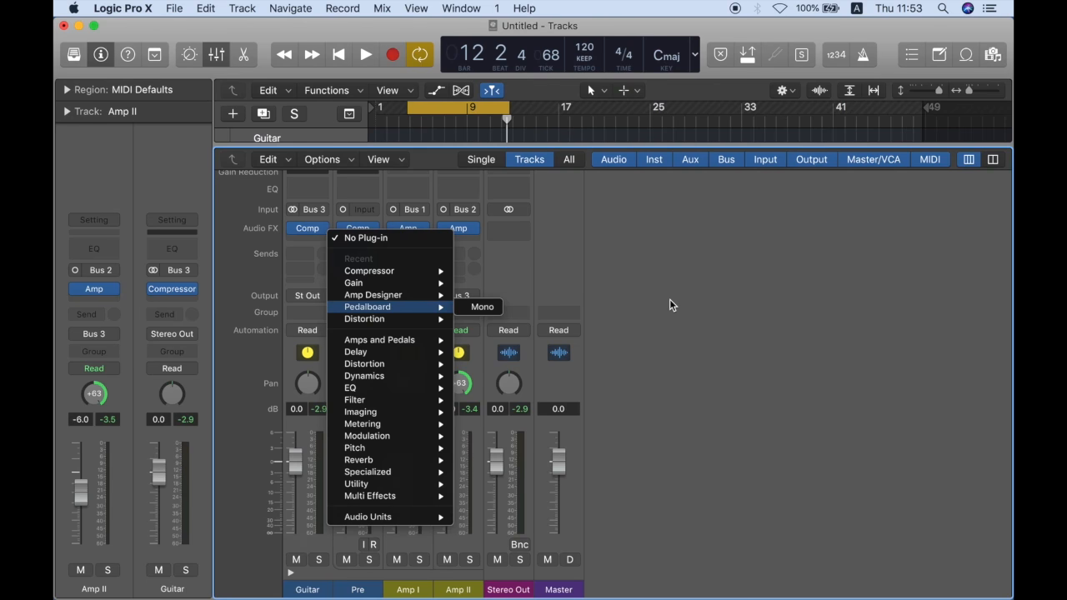
mouse_move(365, 237)
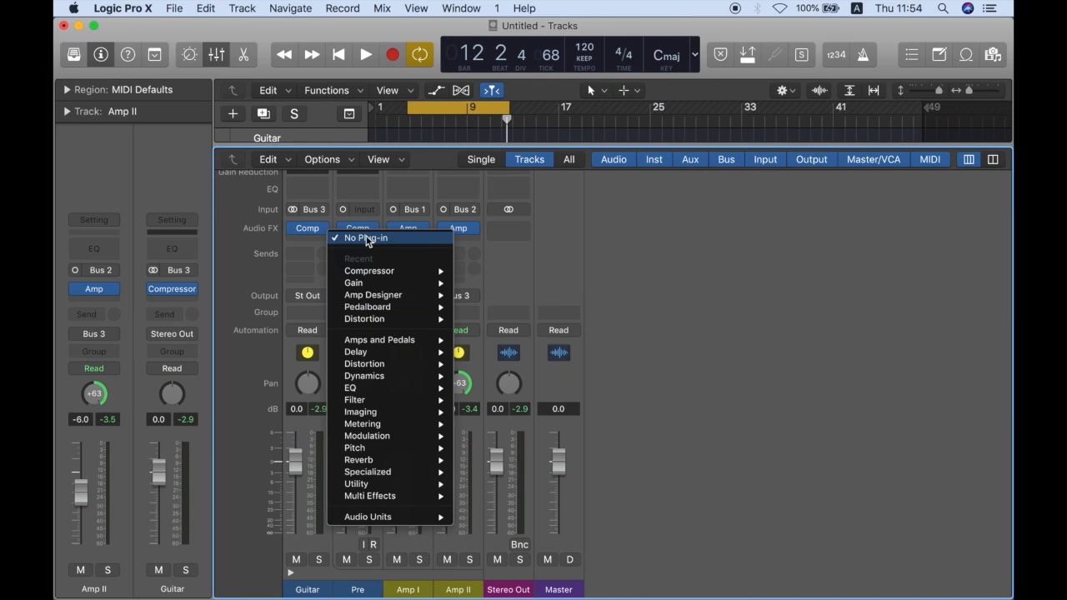
mouse_move(363, 364)
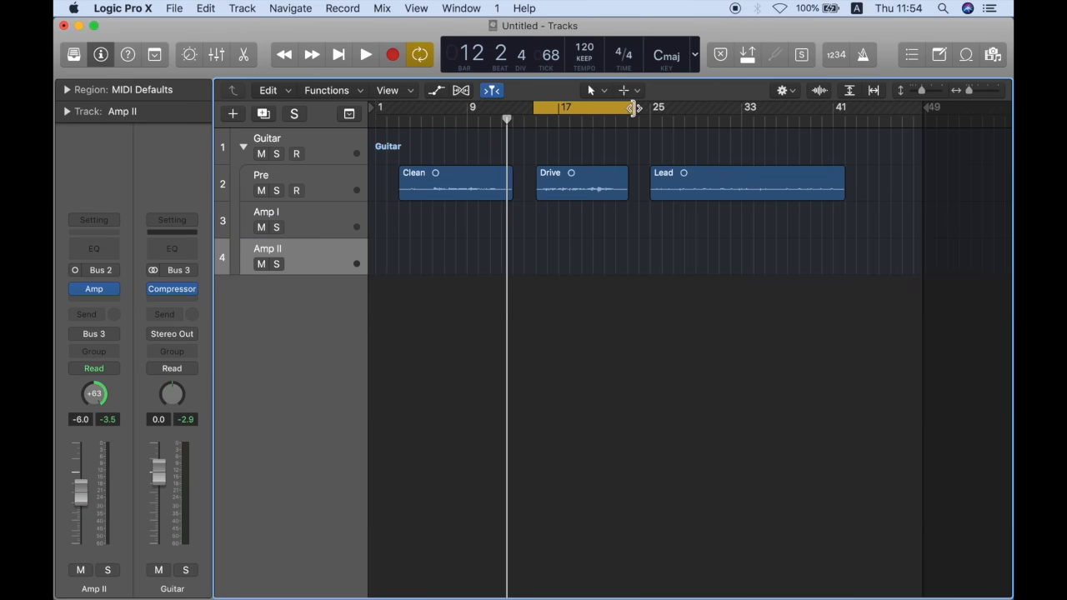
Audition the Drive region, then bring up Pre's Distortion plug-in choices.
left_click(365, 54)
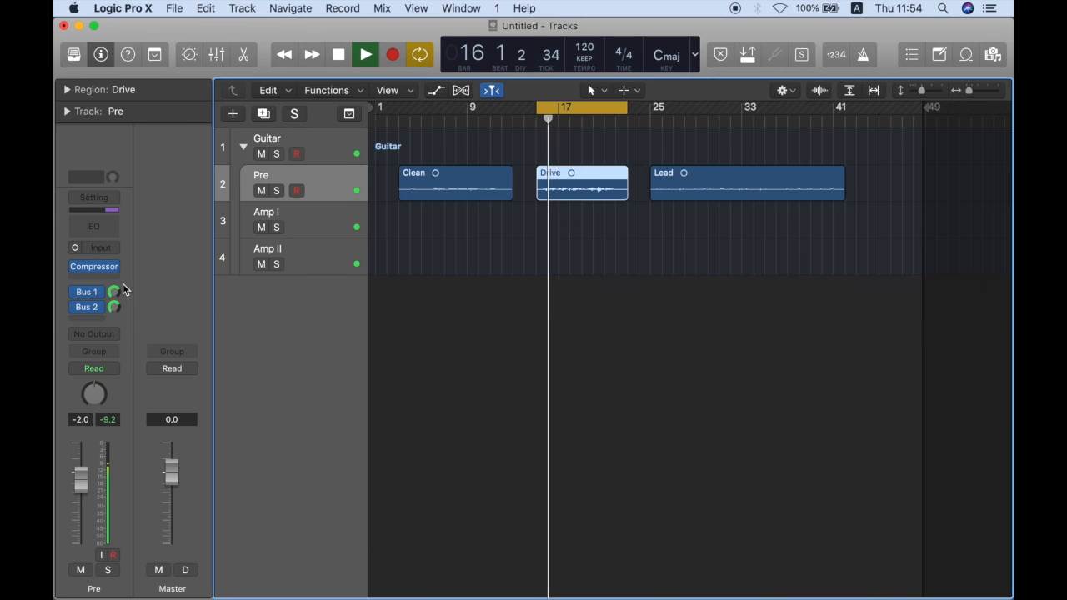
left_click(365, 53)
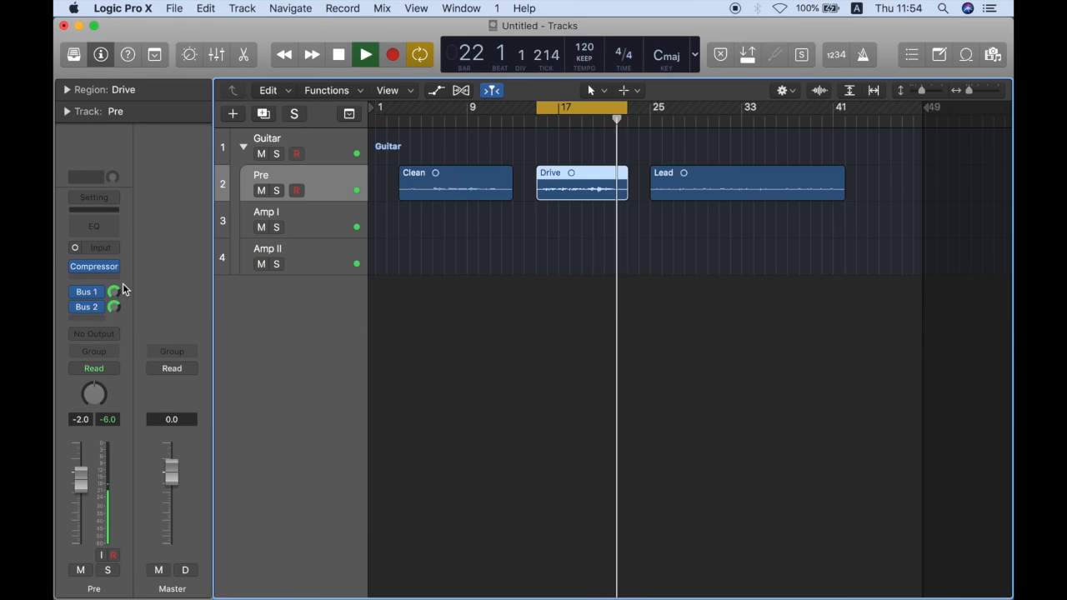
left_click(363, 54)
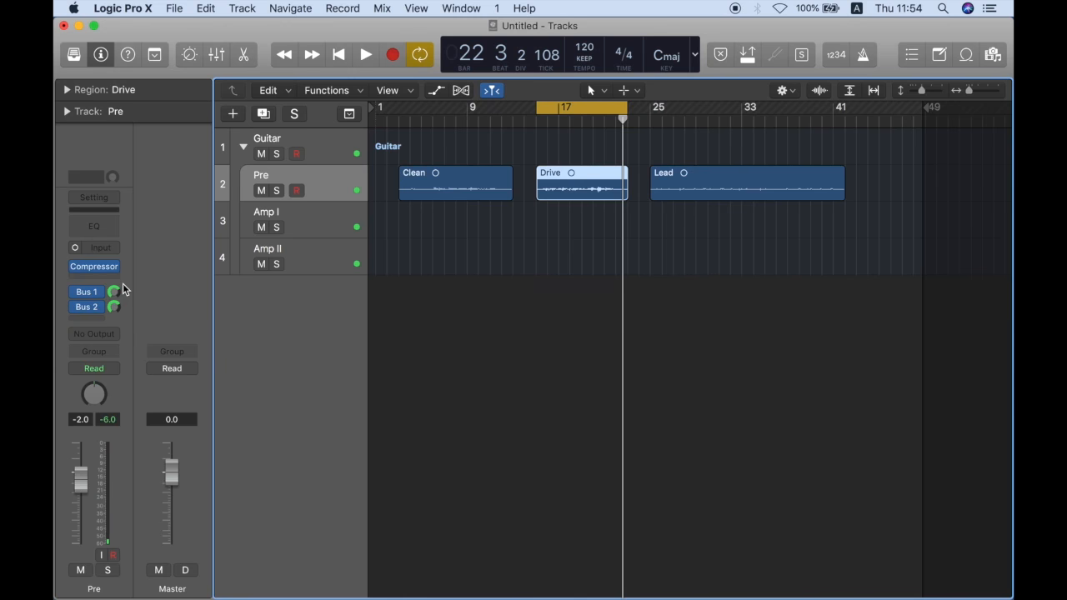
left_click(94, 266)
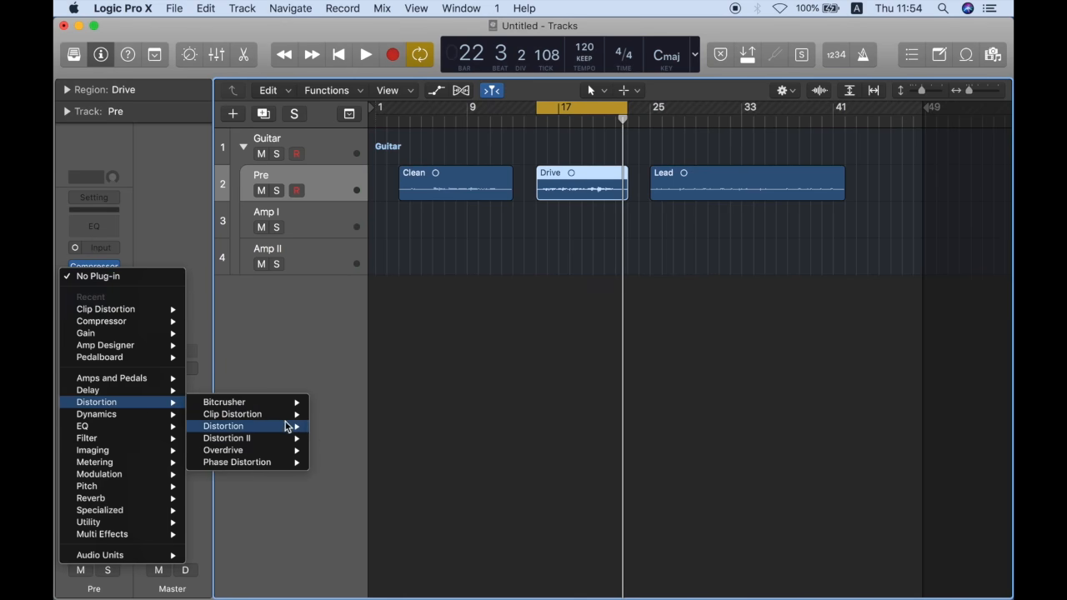
Insert Clip Distortion on Pre, push drive to 10 dB and set the clip filter to 920 Hz.
left_click(232, 413)
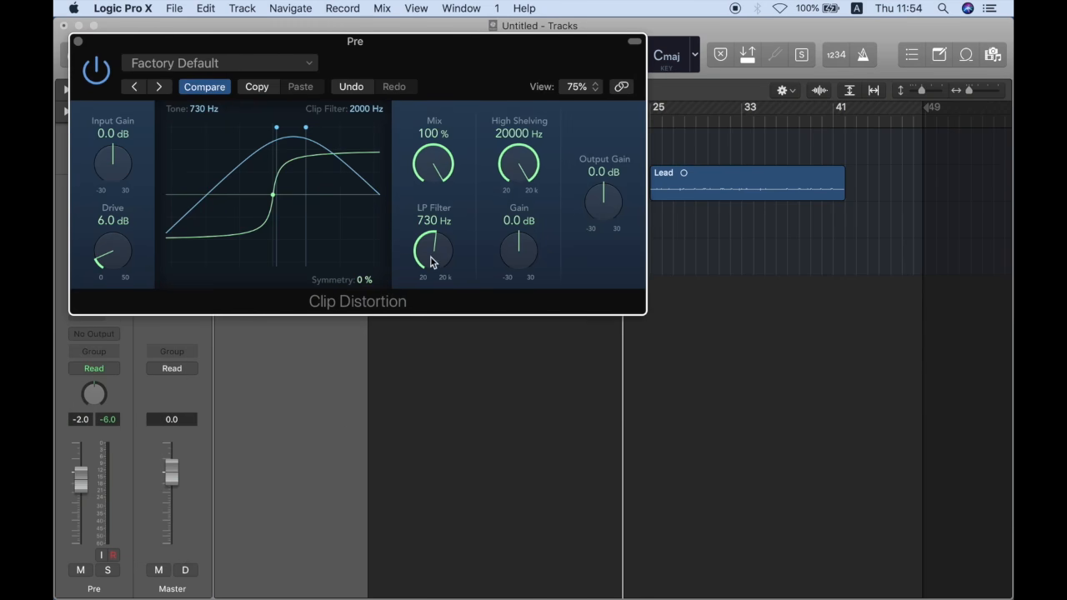
left_click_drag(433, 258, 437, 233)
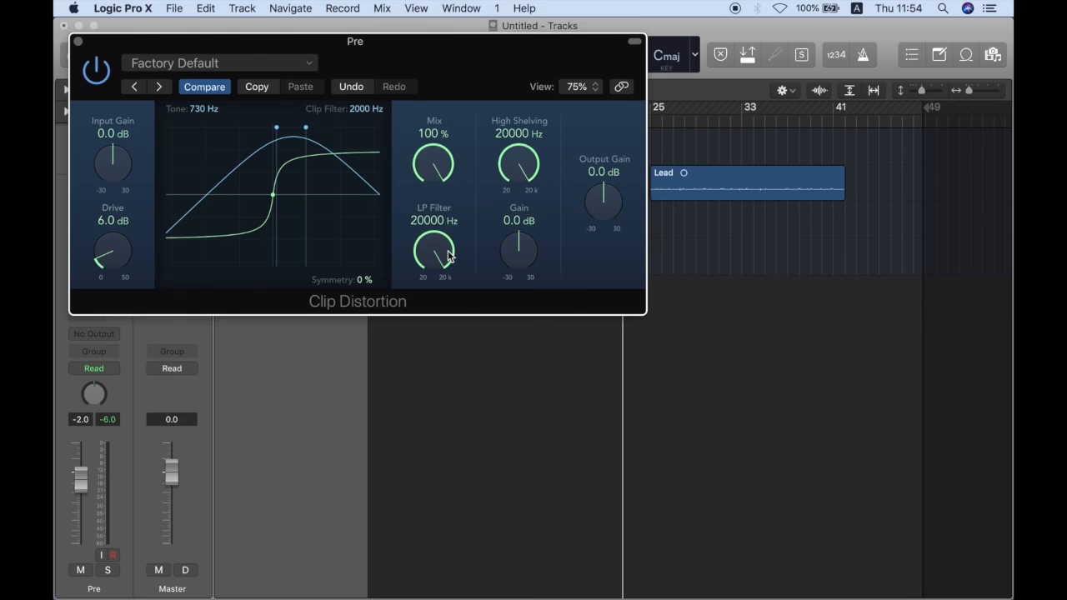
mouse_move(533, 163)
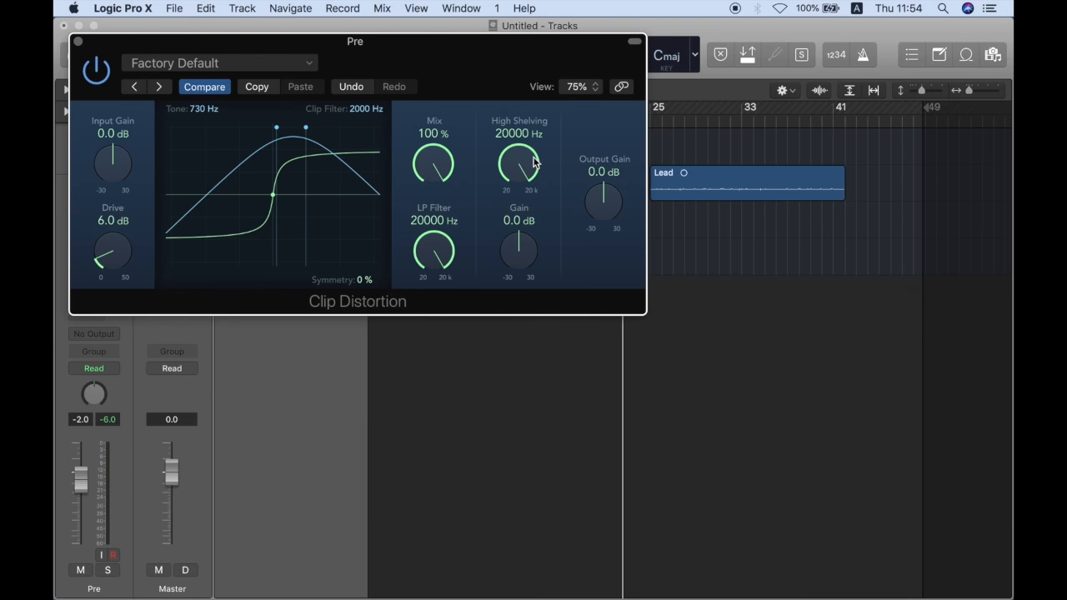
left_click_drag(113, 253, 113, 266)
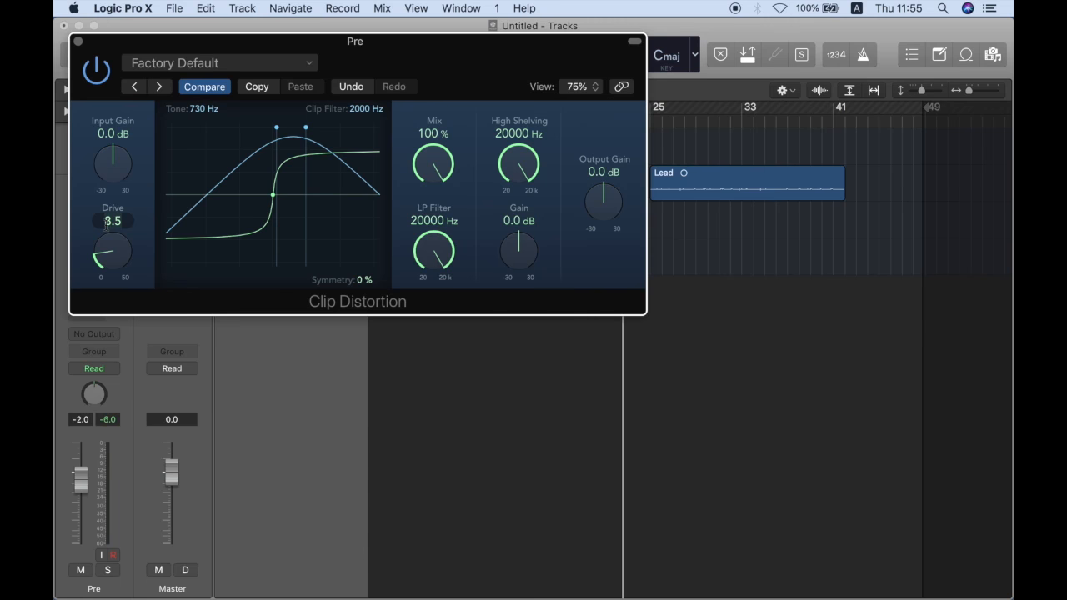
left_click_drag(114, 250, 120, 233)
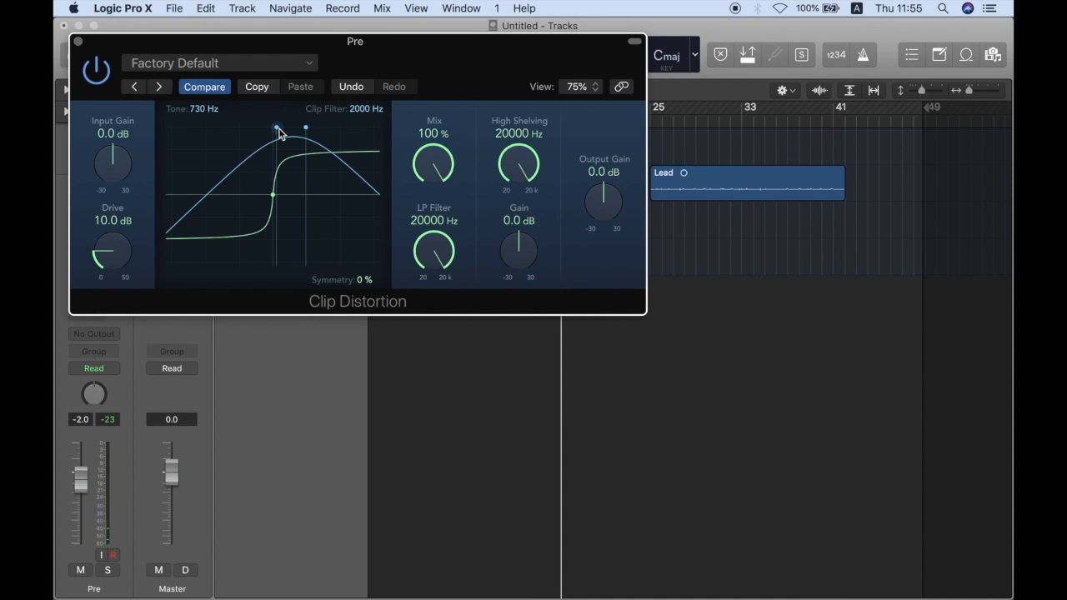
left_click_drag(277, 130, 250, 130)
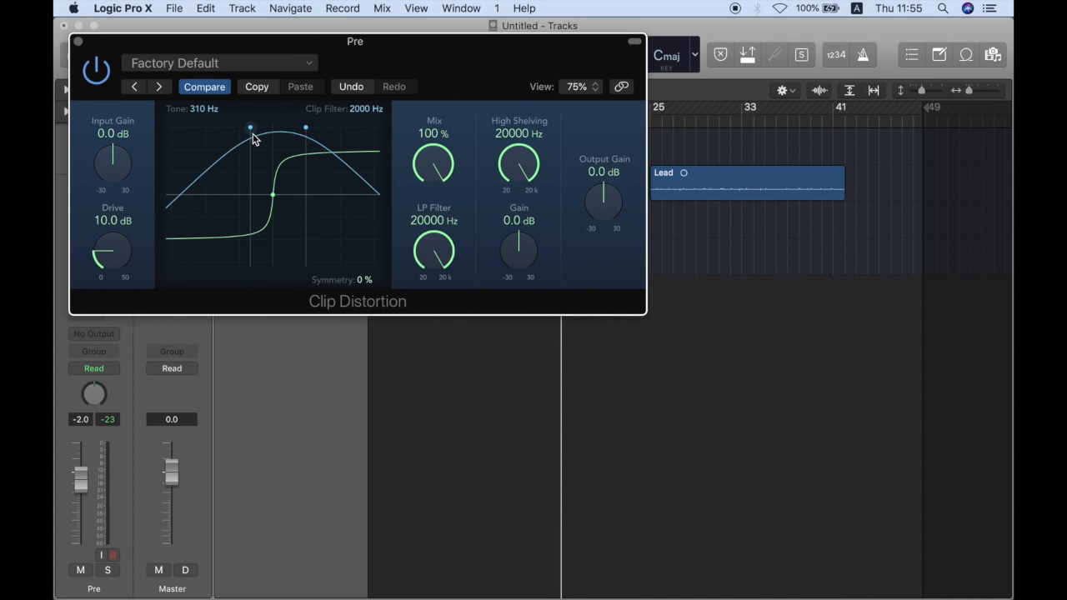
left_click_drag(307, 129, 284, 134)
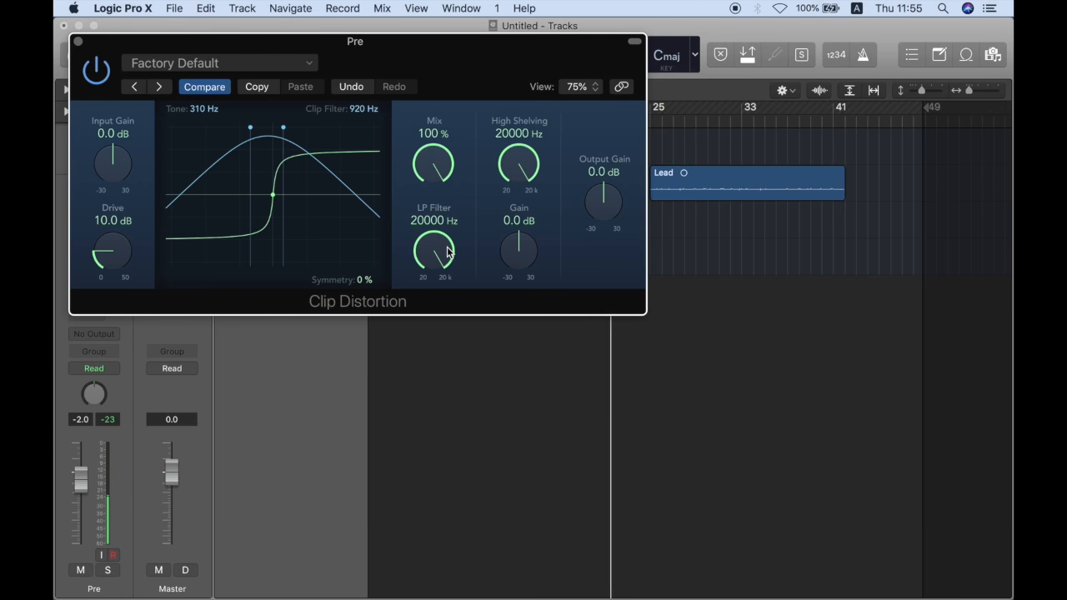
Set LP filter 8400 Hz, drive 12.5 dB and mix about 80%.
left_click_drag(433, 253, 447, 267)
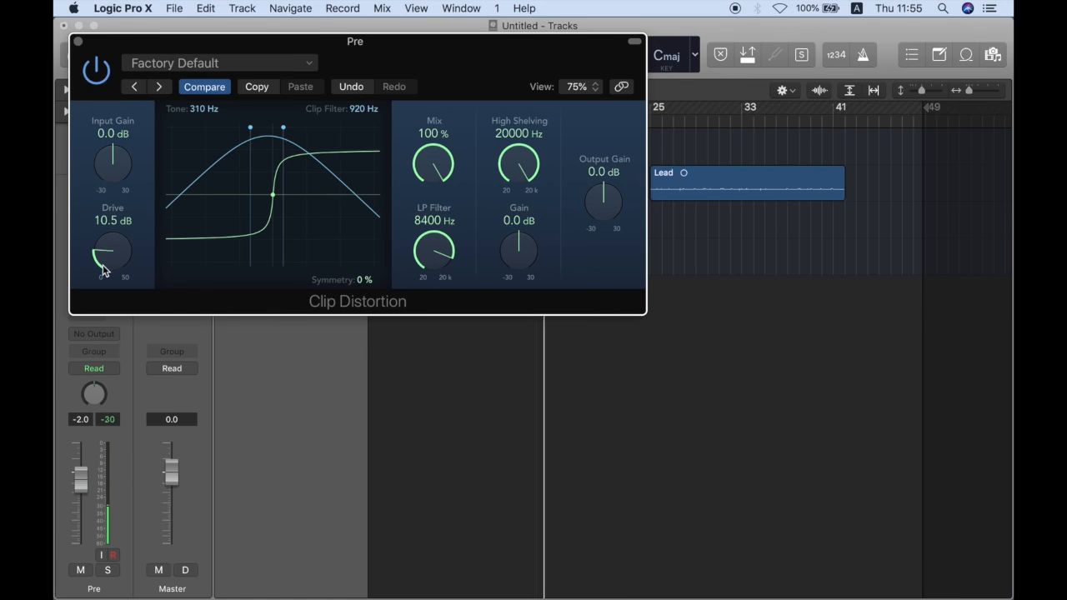
left_click_drag(113, 254, 113, 247)
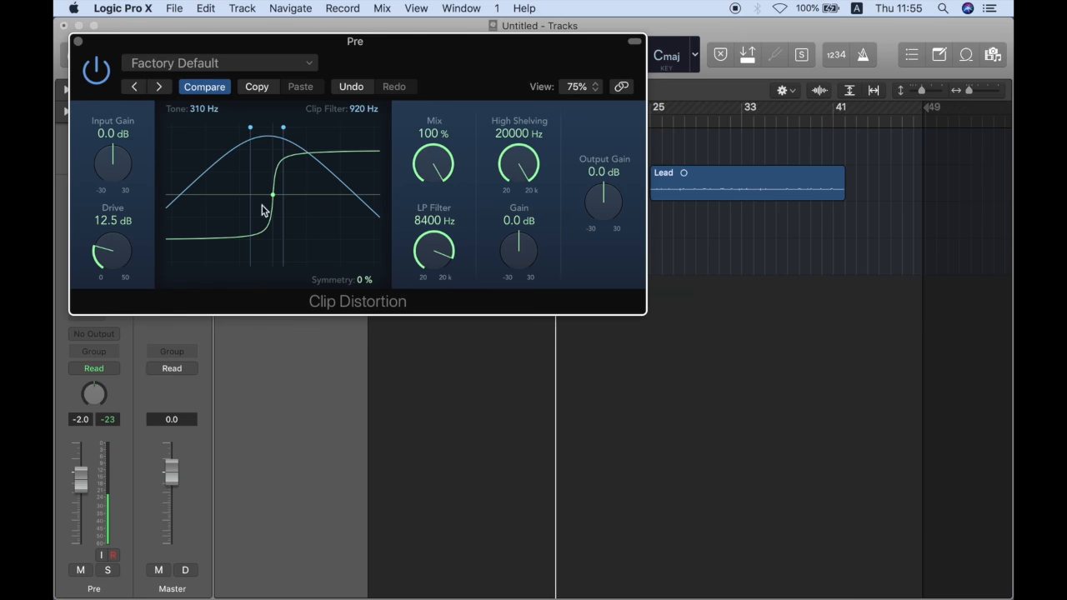
left_click_drag(433, 163, 433, 191)
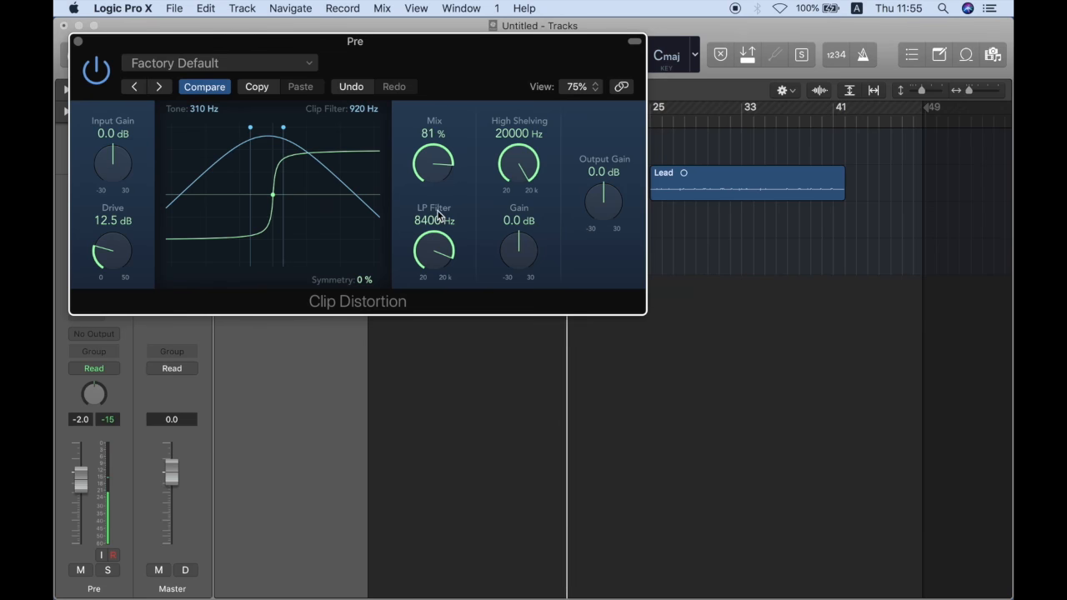
Set high shelving to 6300 Hz at +1 dB gain and symmetry to +8%.
left_click_drag(520, 250, 520, 247)
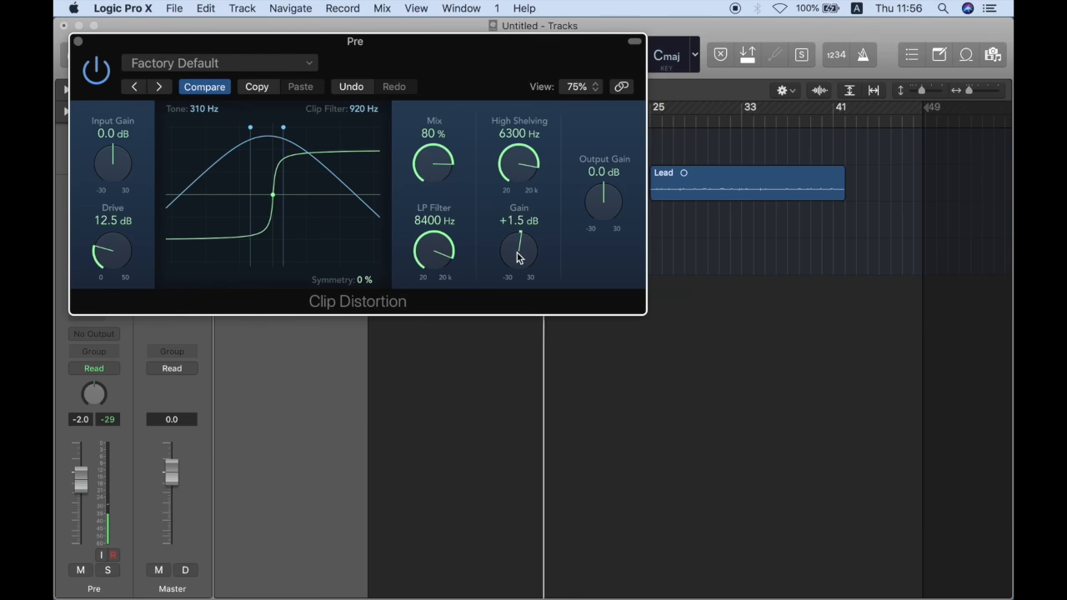
left_click_drag(520, 250, 520, 258)
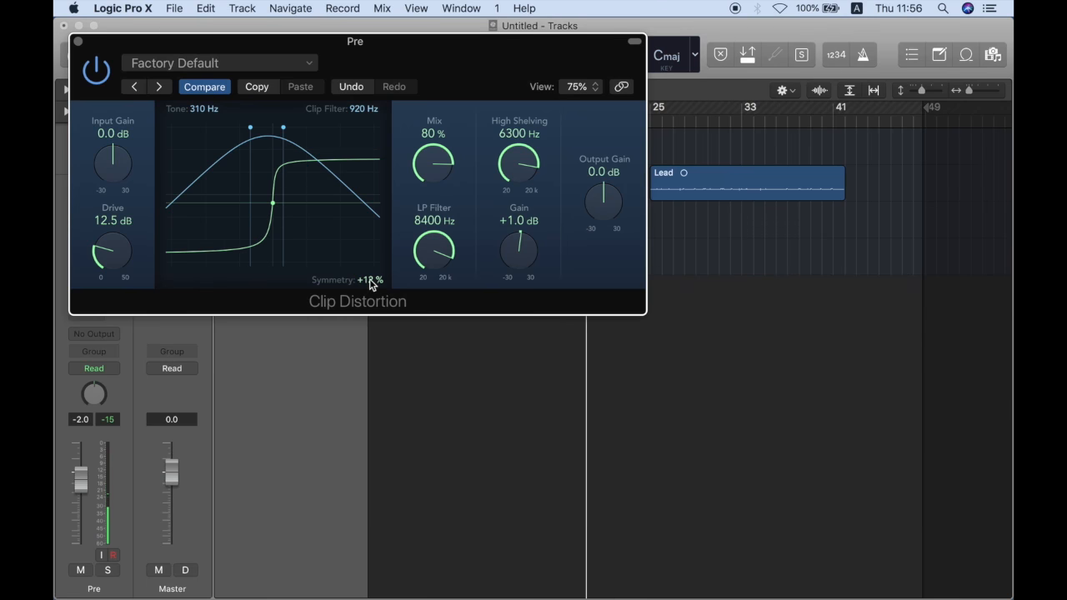
left_click_drag(370, 280, 370, 292)
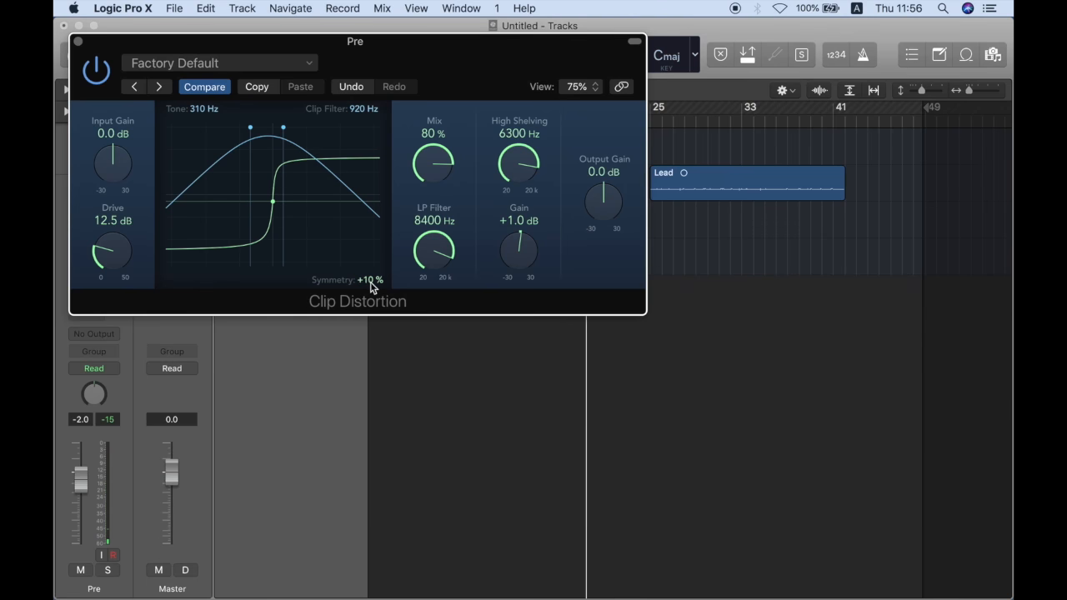
left_click_drag(367, 280, 366, 287)
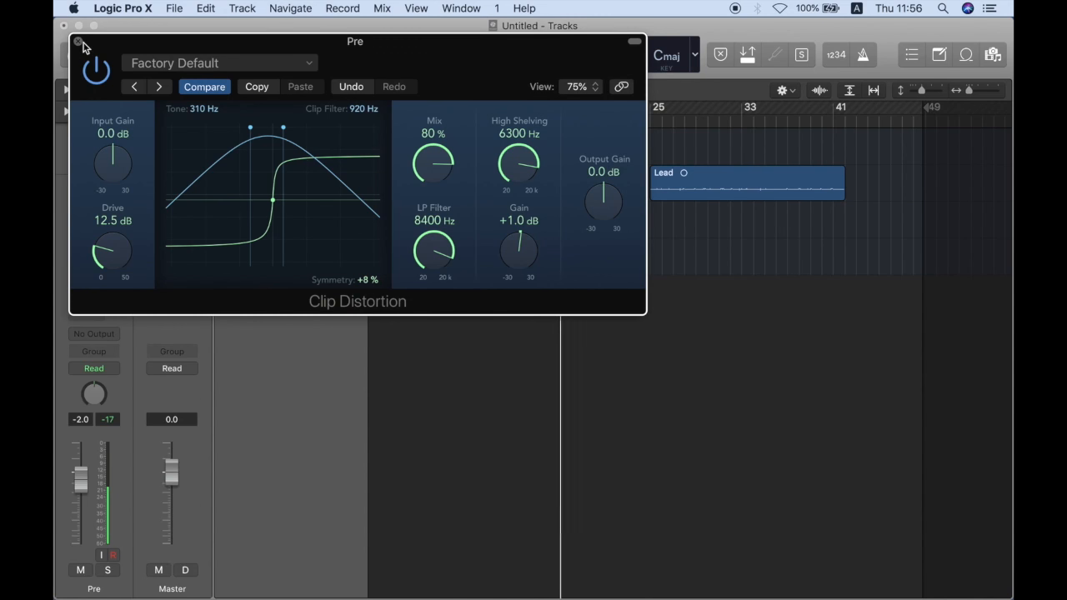
Close Clip Distortion, move the cycle to bars 25–41 over the Lead region, and select Amp I.
left_click(76, 42)
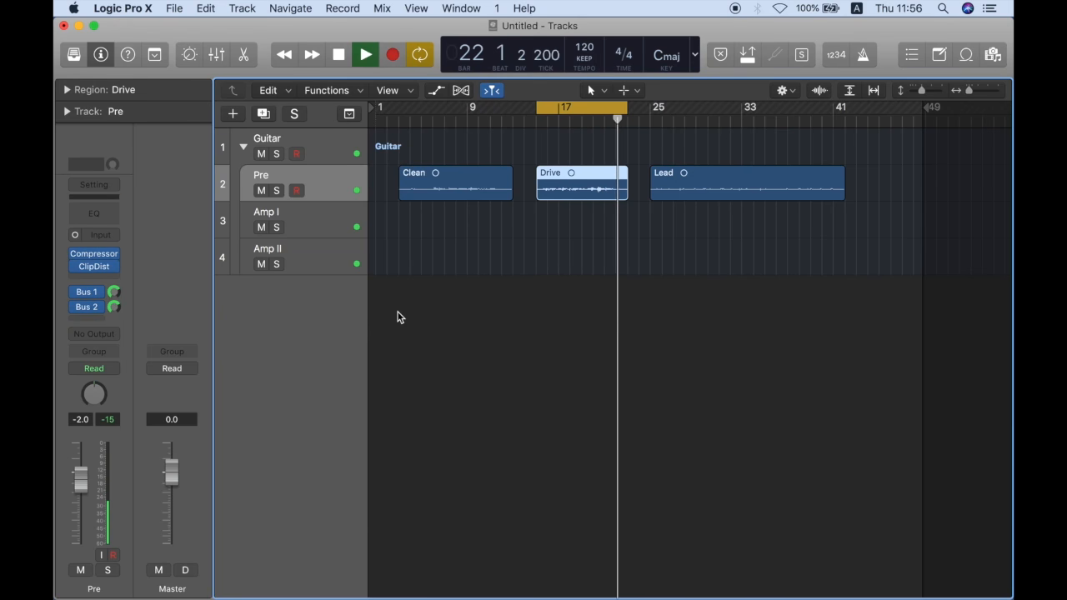
left_click(365, 53)
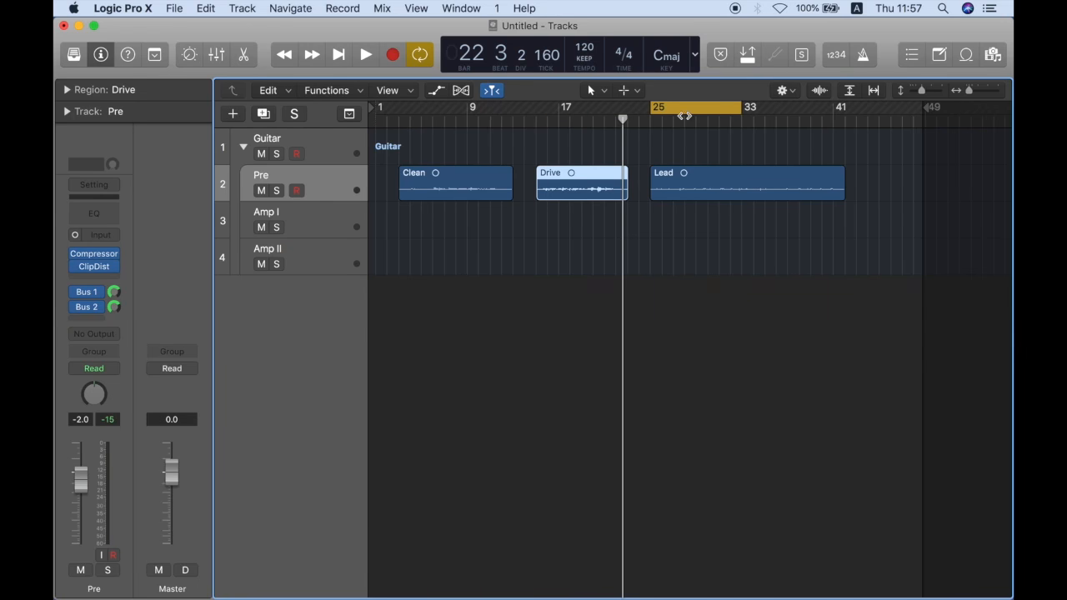
left_click_drag(738, 107, 846, 107)
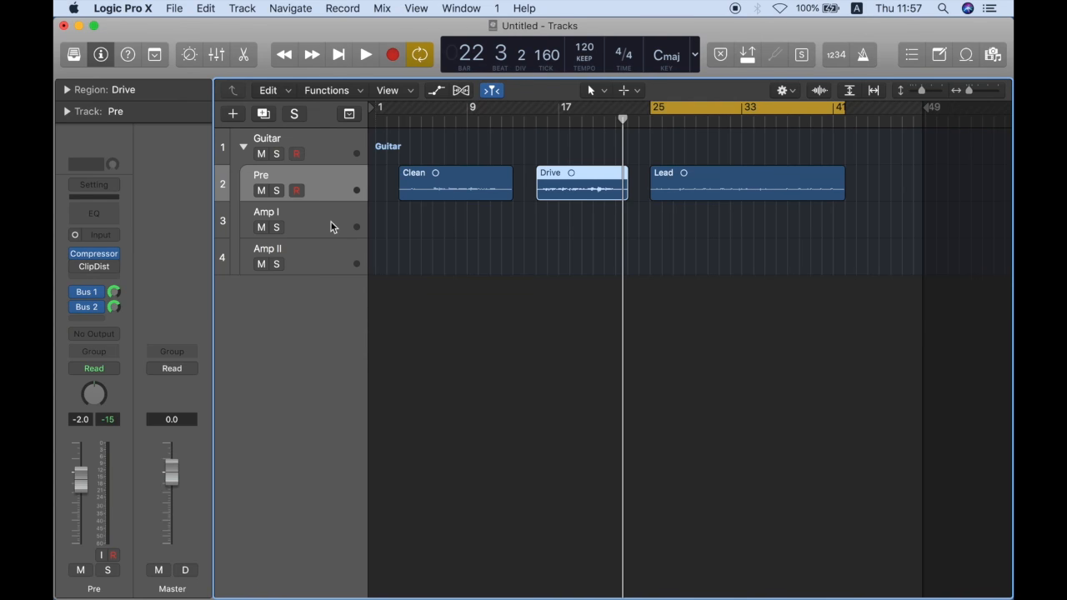
left_click(276, 227)
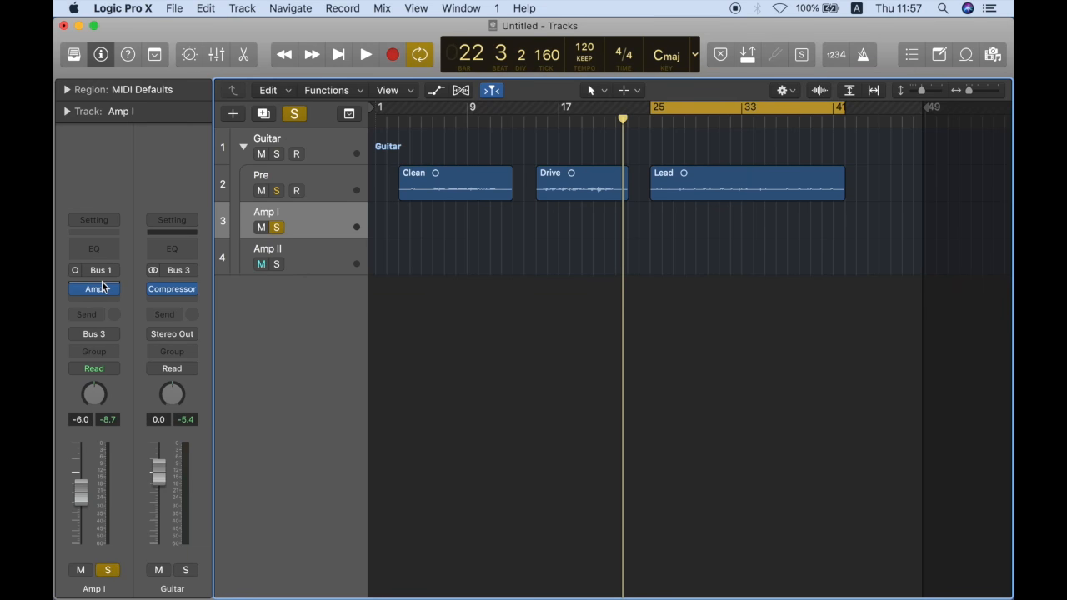
Insert a mono Distortion on Amp I with tone 2000 Hz, output -21 dB and drive 43 dB.
left_click(94, 288)
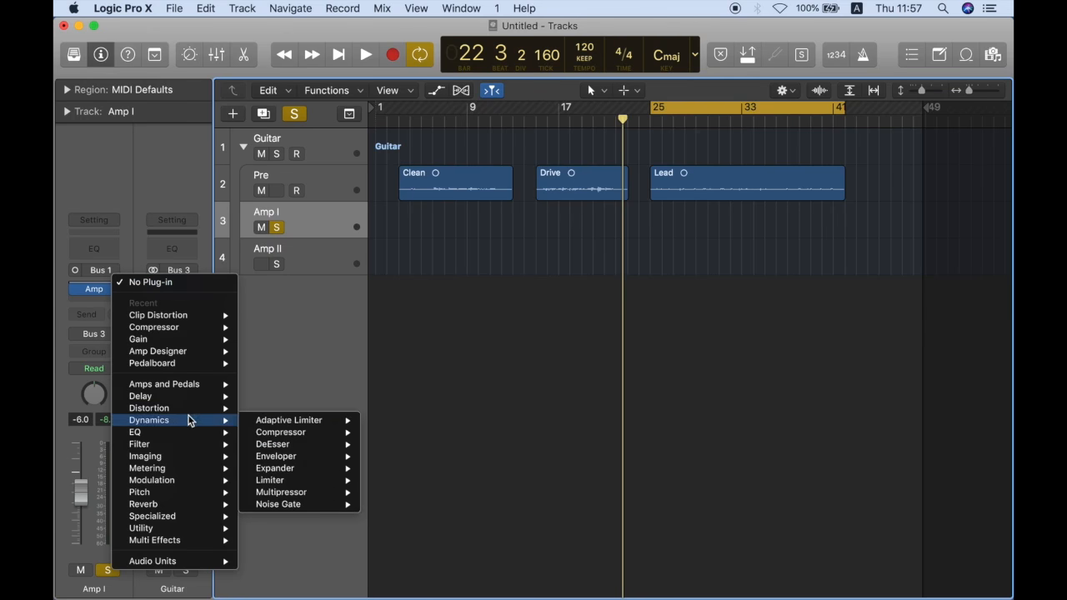
mouse_move(148, 407)
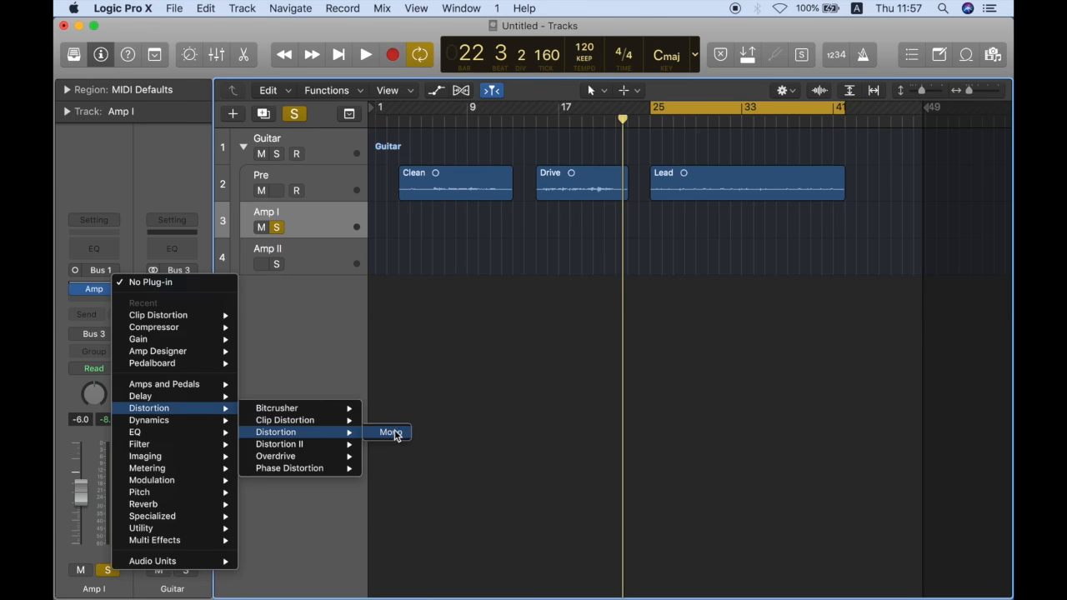
left_click(390, 431)
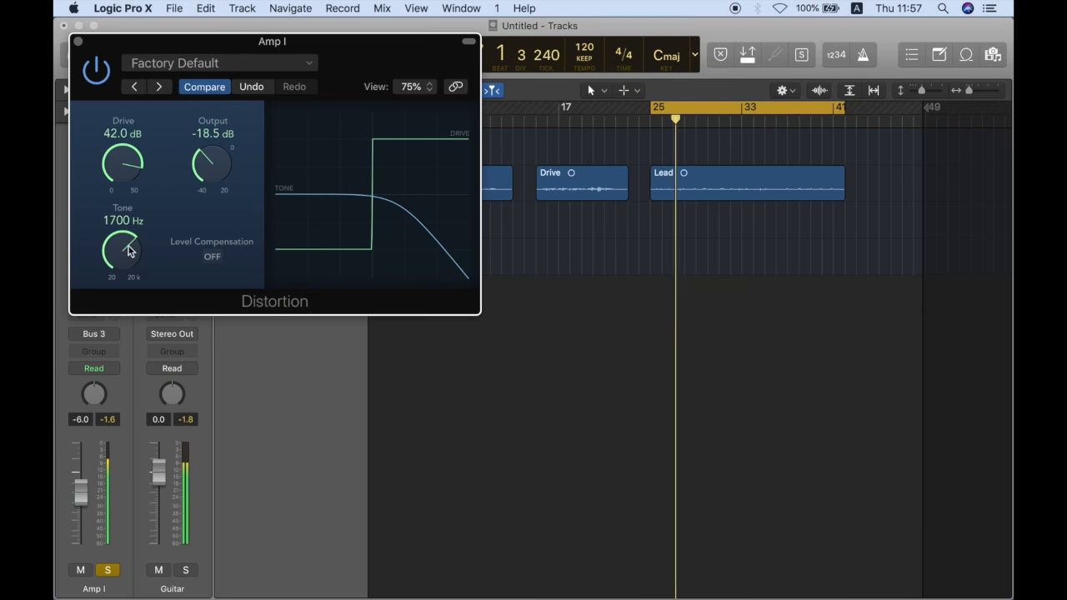
left_click_drag(123, 251, 130, 241)
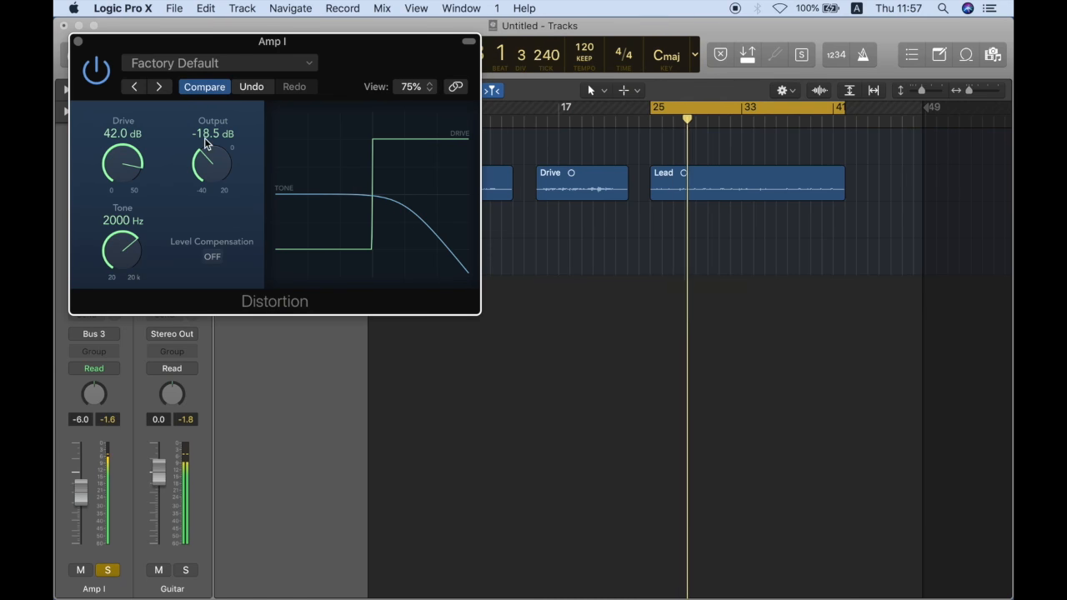
left_click_drag(213, 163, 217, 170)
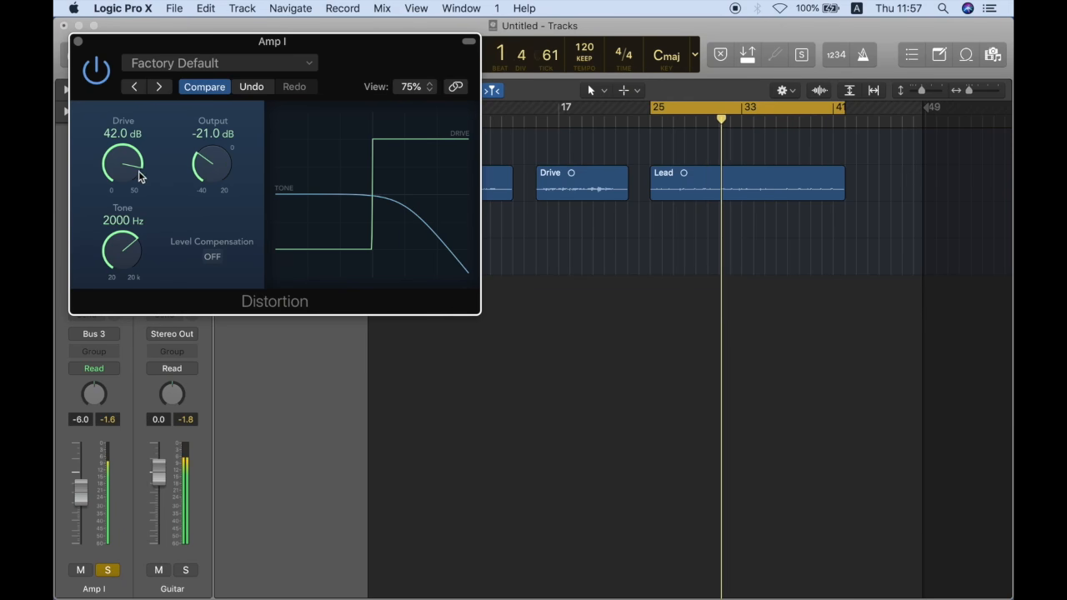
left_click_drag(123, 163, 123, 156)
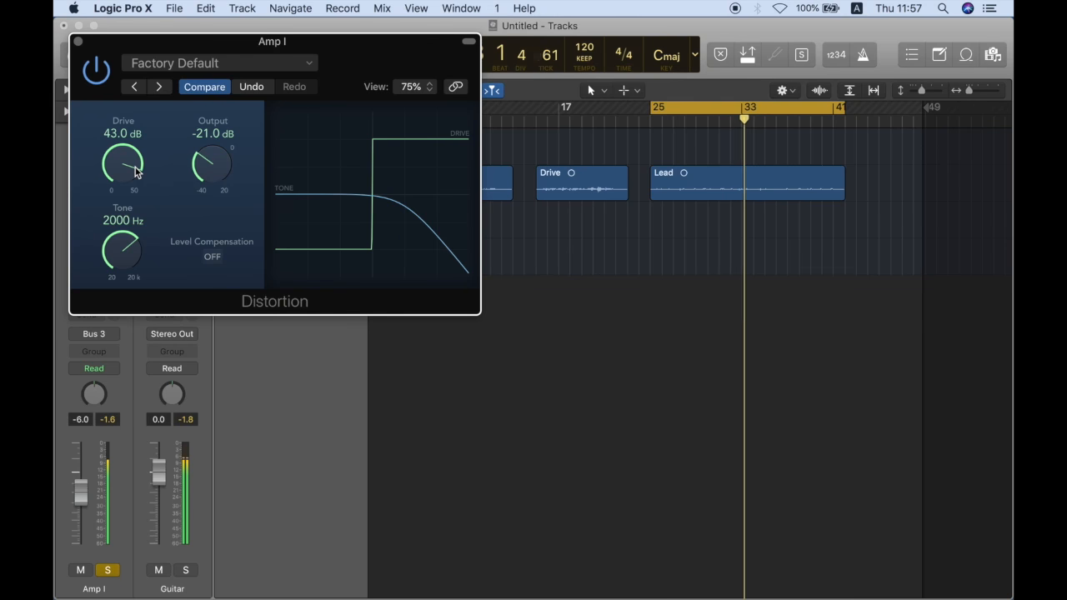
left_click_drag(123, 163, 120, 166)
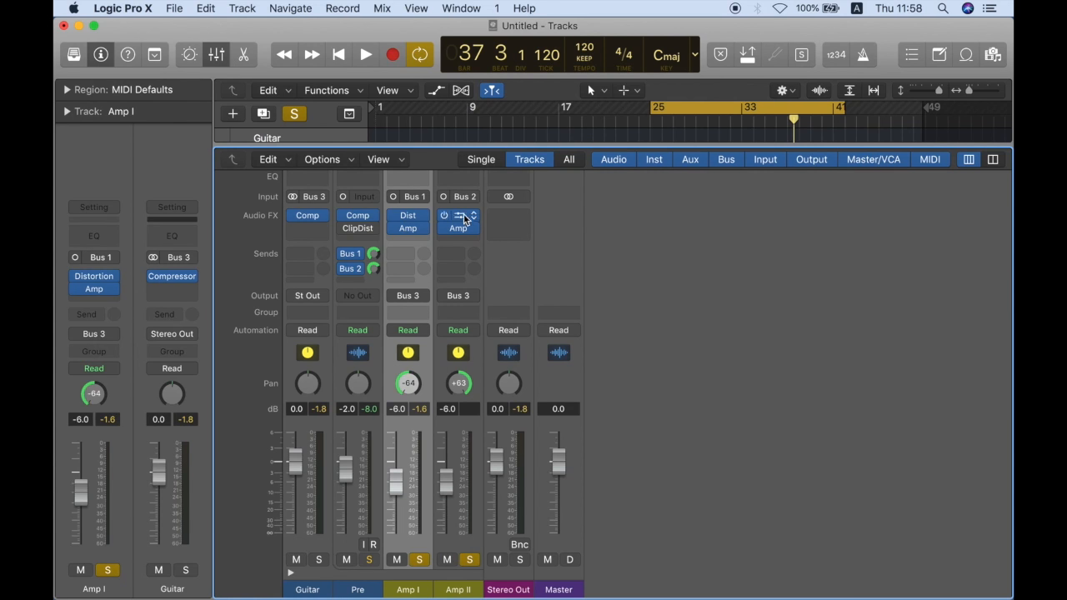
Open Amp II's Distortion and darken its tone to around 1400 Hz.
left_click(456, 222)
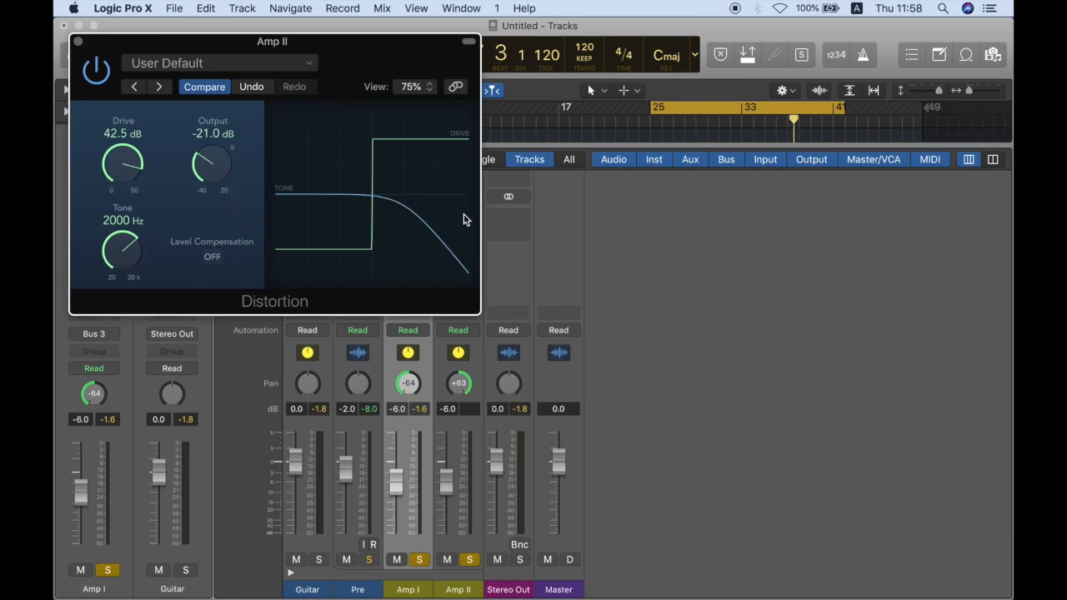
left_click_drag(123, 250, 123, 267)
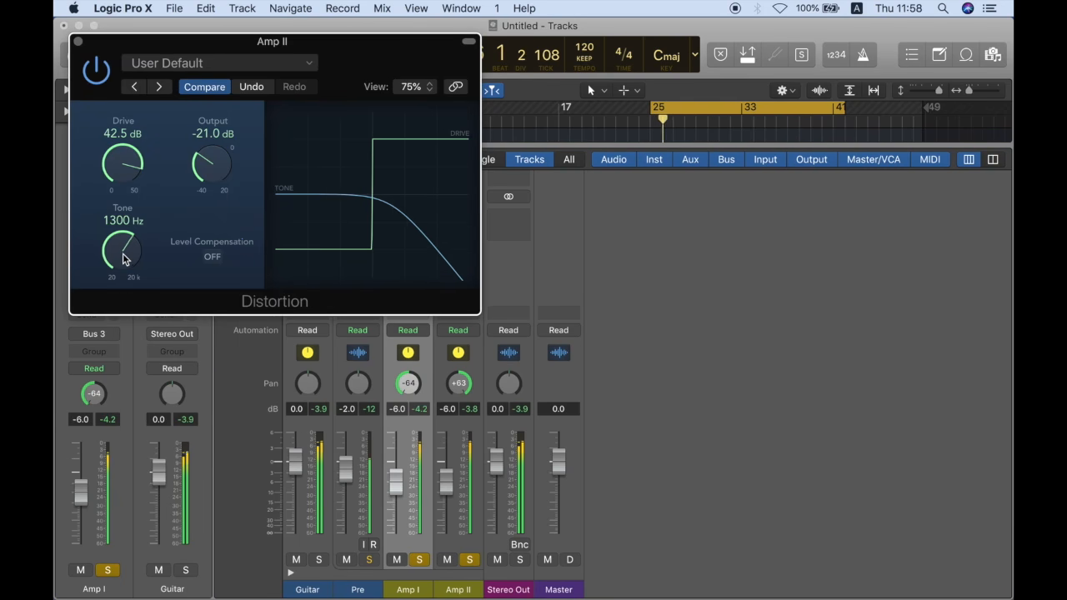
left_click_drag(124, 250, 125, 242)
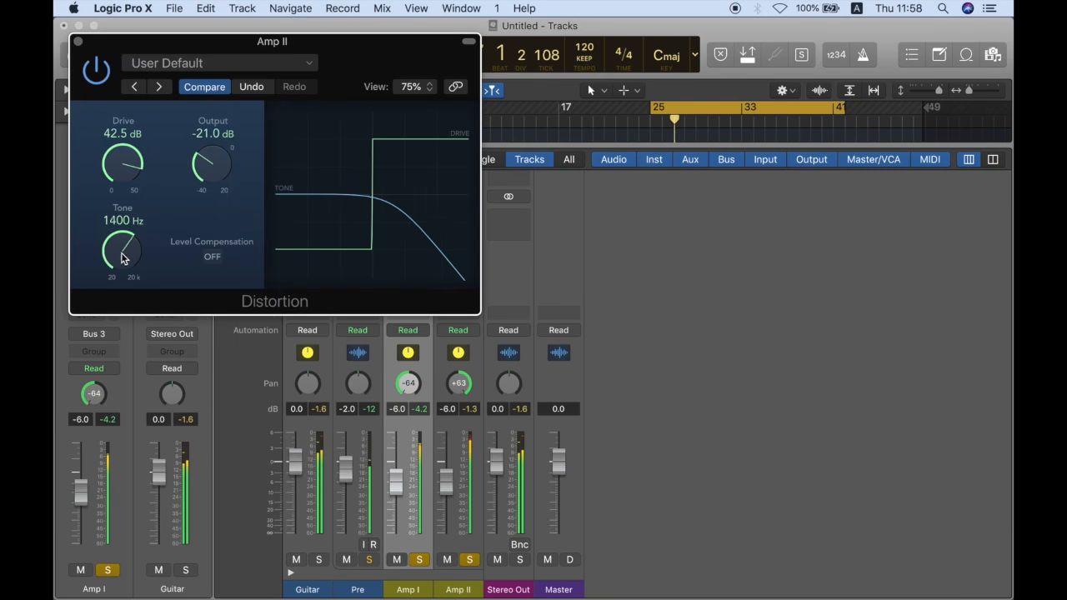
left_click_drag(124, 250, 123, 263)
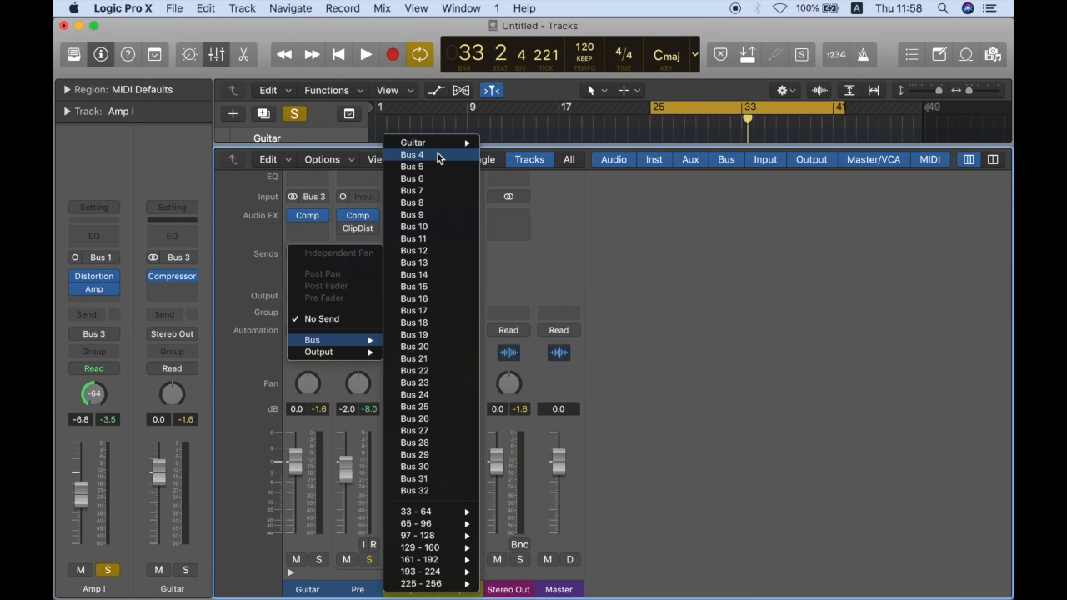
Send Guitar to Bus 4 and insert a stereo Tape Delay on the aux at 25% wet.
left_click(411, 153)
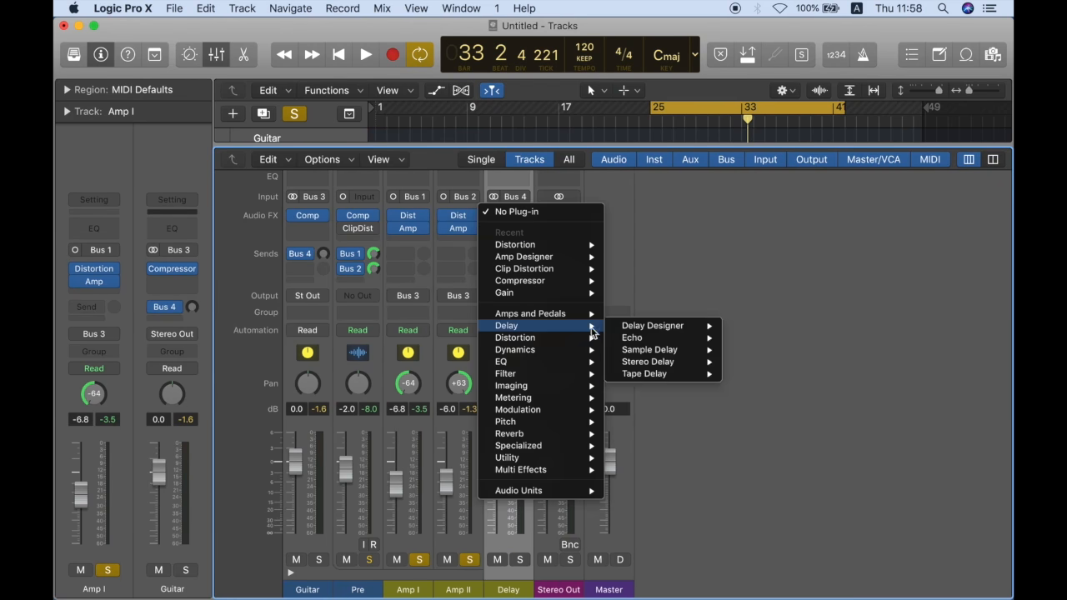
mouse_move(644, 373)
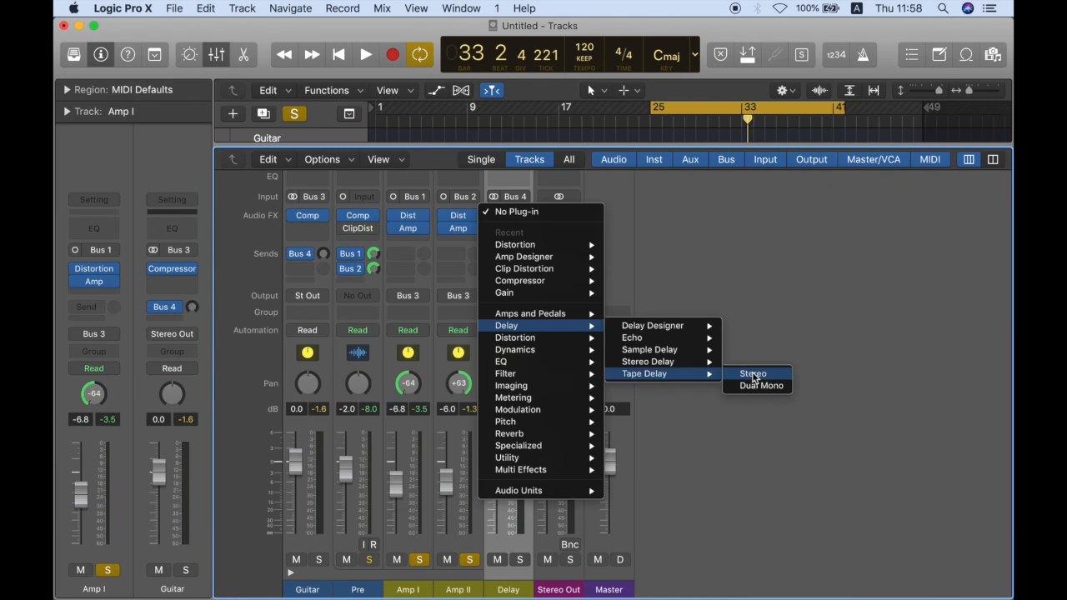
left_click(752, 374)
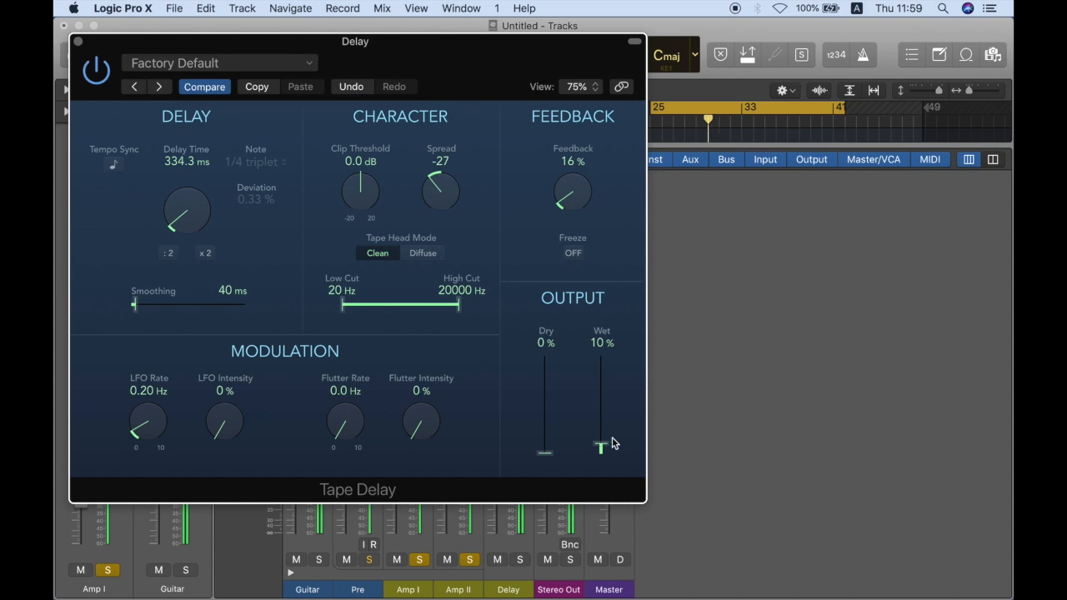
left_click_drag(600, 446, 600, 433)
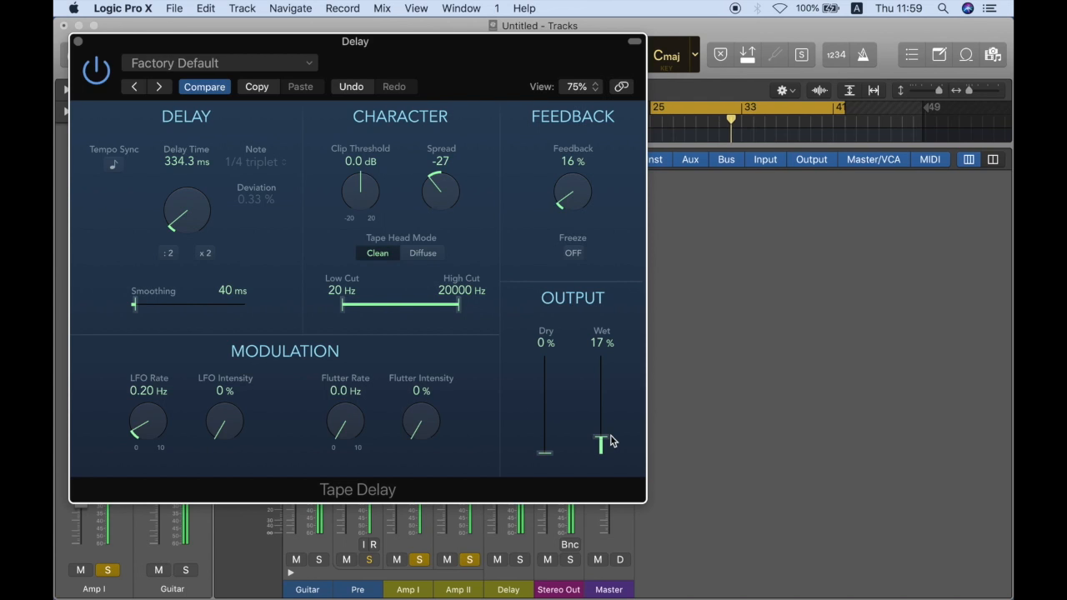
left_click_drag(600, 444, 600, 435)
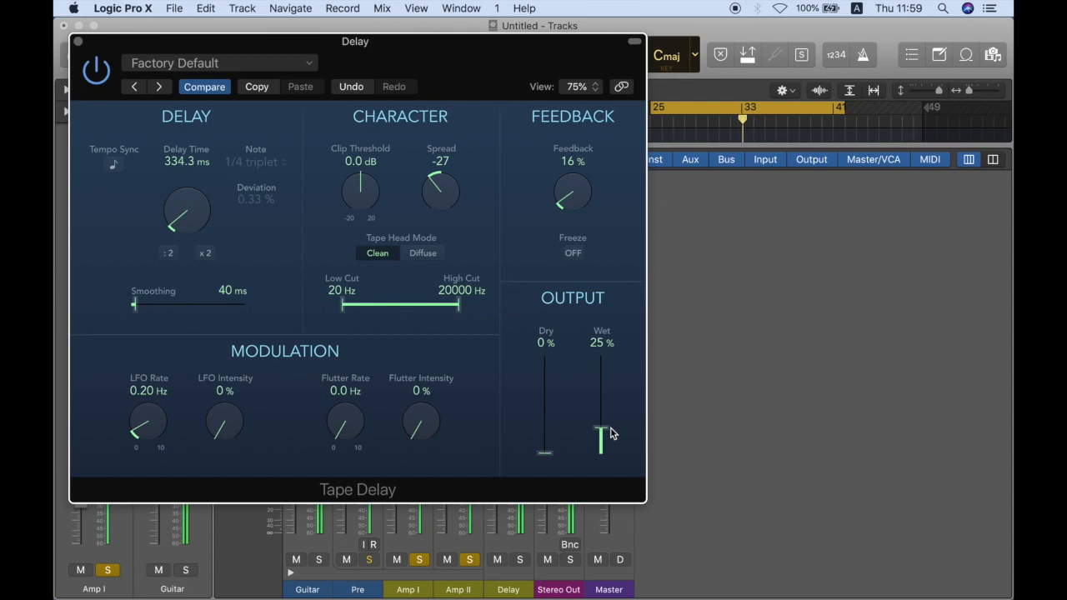
left_click_drag(600, 436, 600, 447)
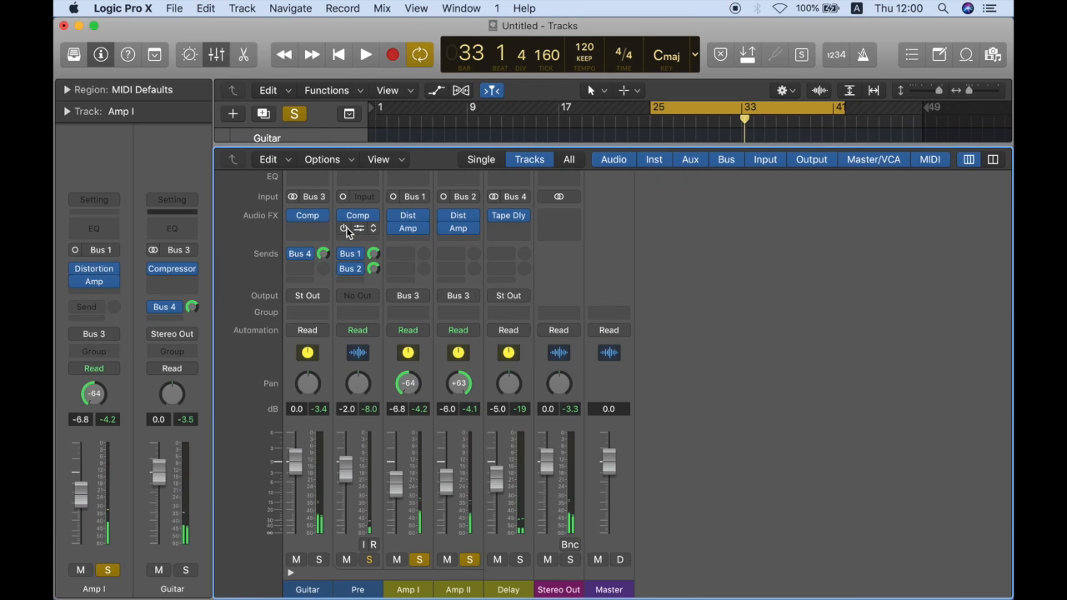
left_click(365, 53)
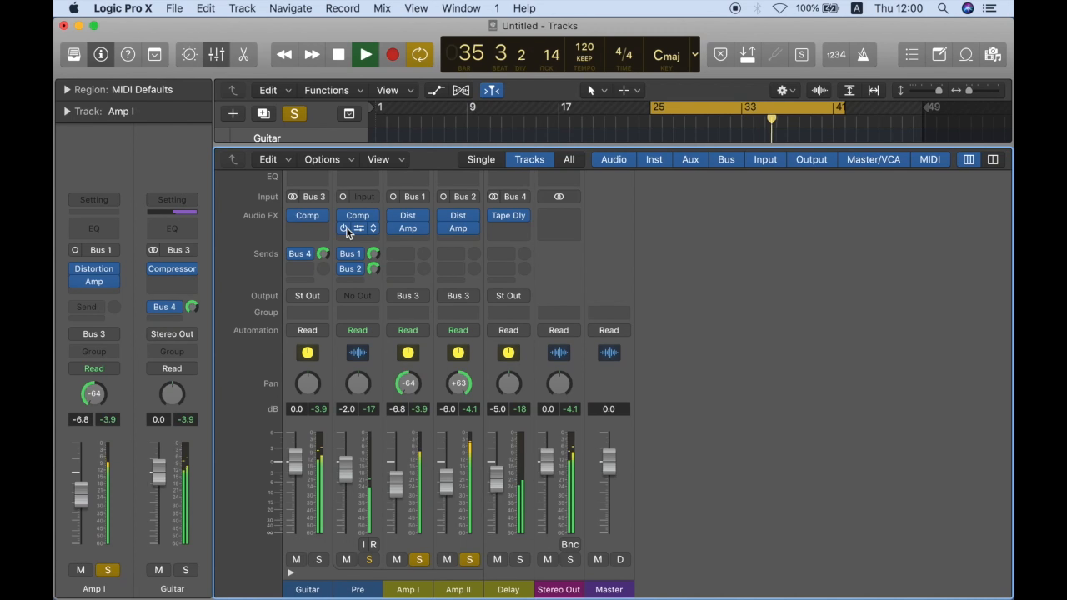
left_click(363, 54)
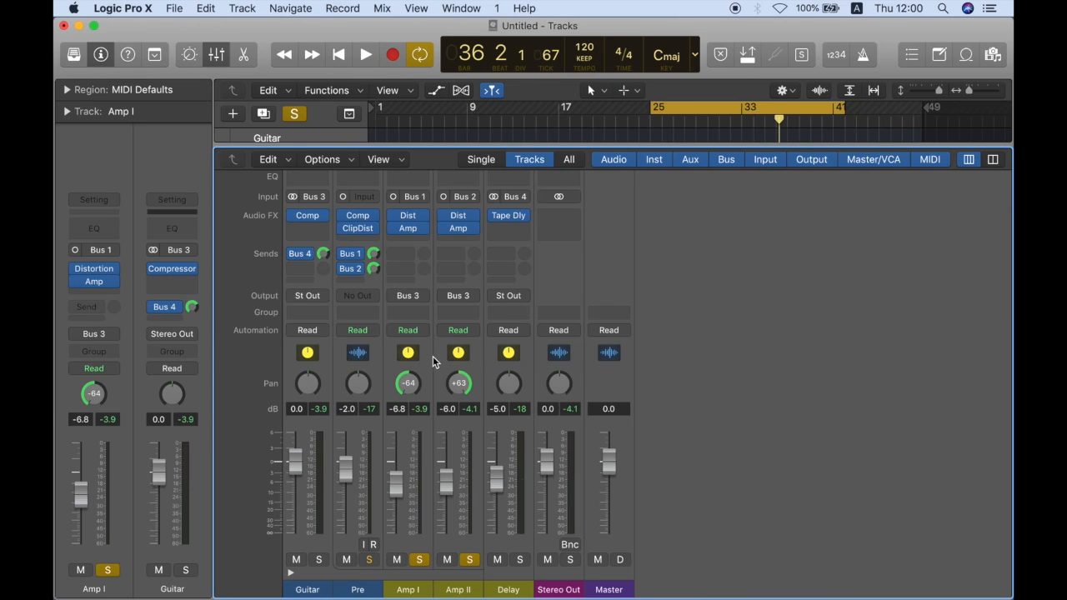